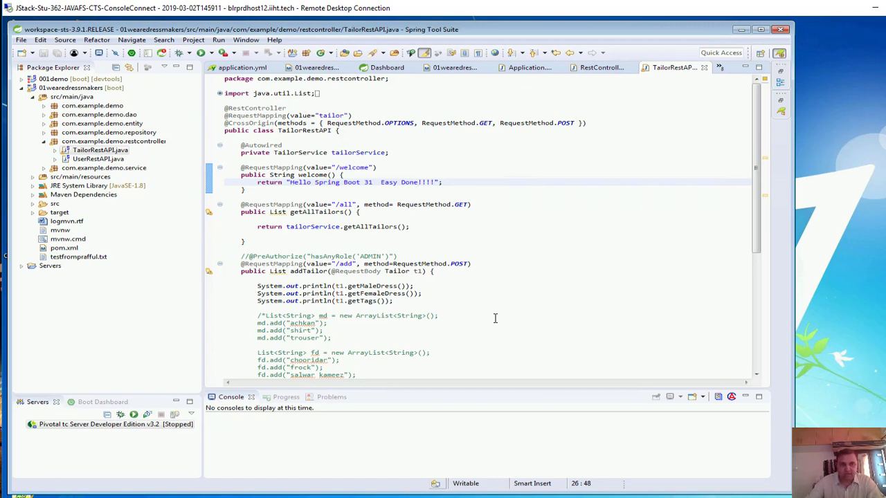
mouse_move(490, 318)
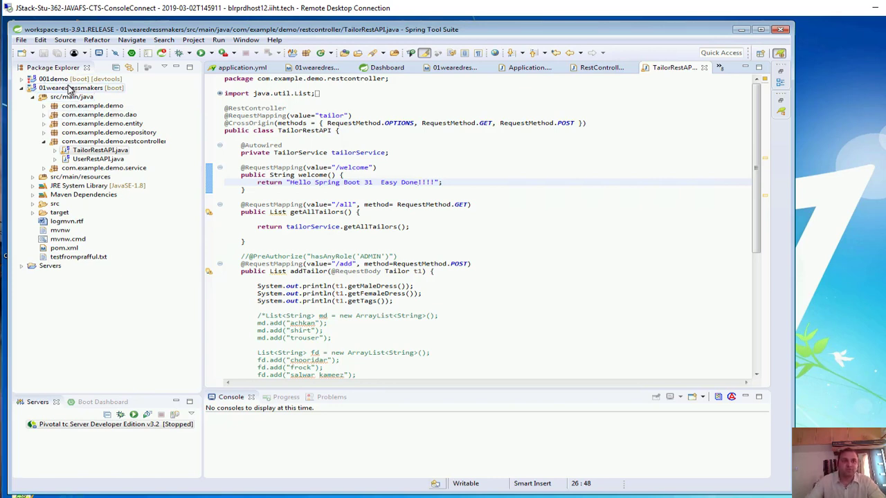
Run the 01wearedressmakers project as a Spring Boot App and note the port in the startup log.
right_click(72, 87)
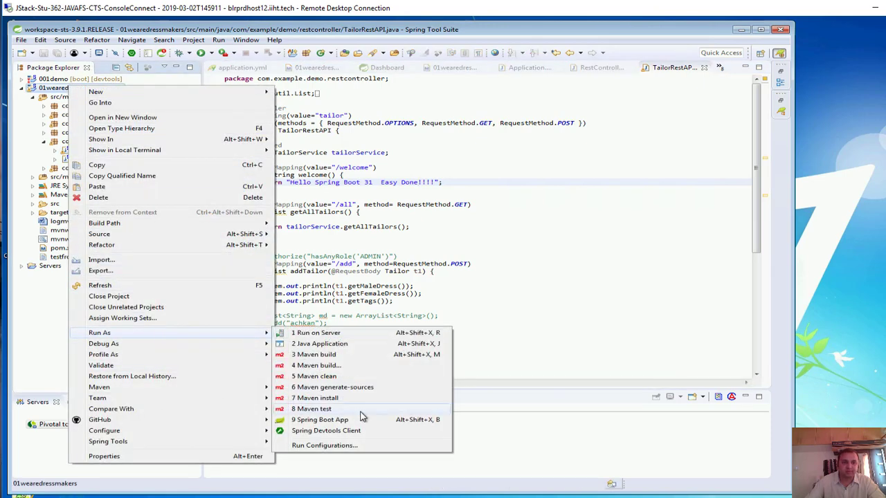
left_click(321, 419)
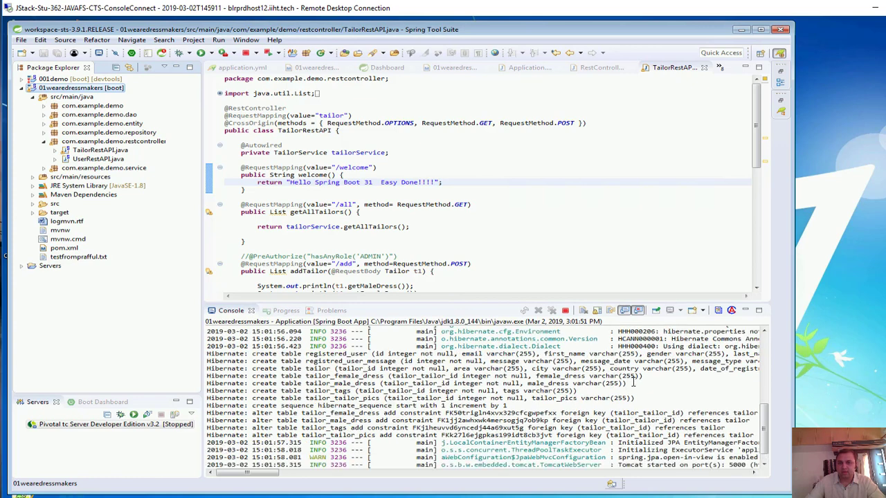
scroll("down", 3)
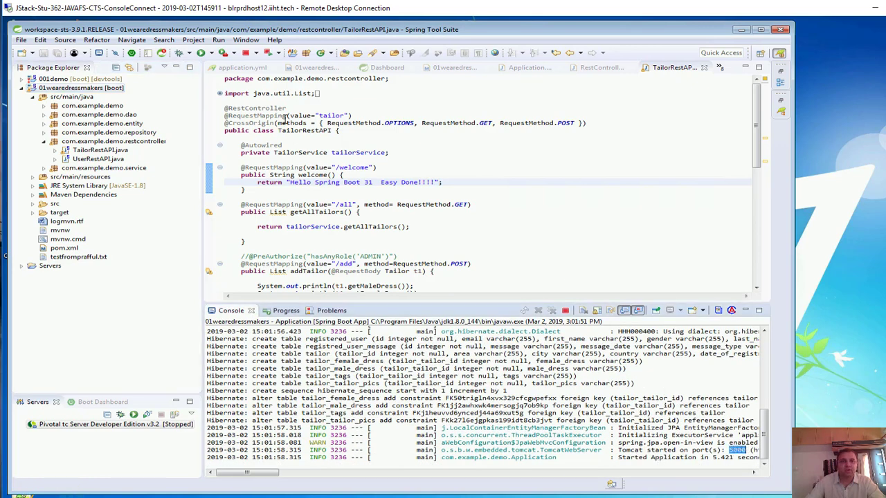
double_click(331, 115)
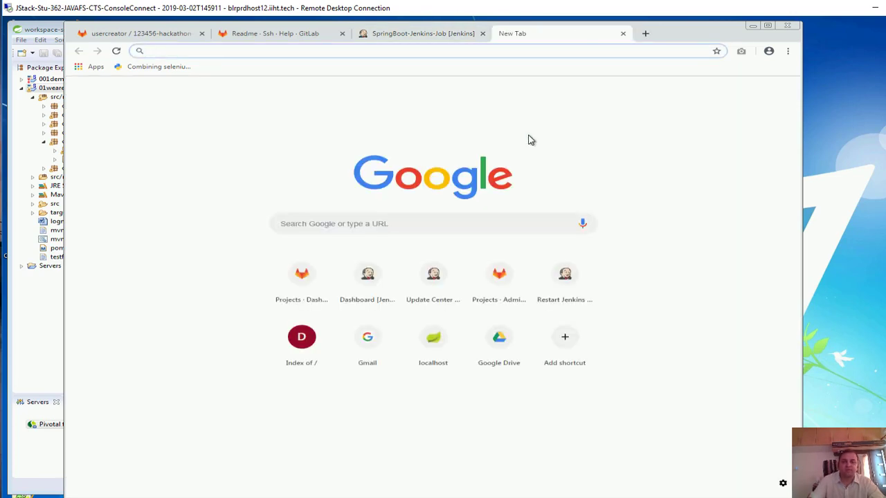
Browse to localhost /tailor/welcome to see the Hello Spring Boot greeting.
type("localhost:808")
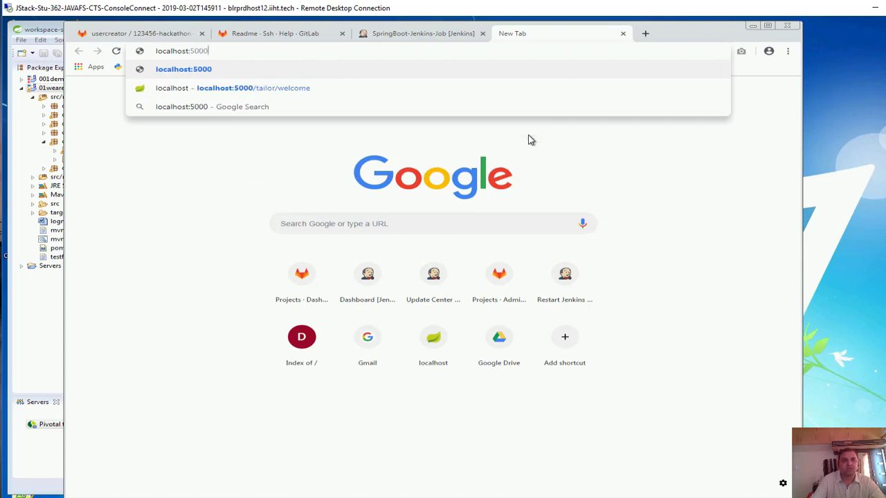
type("/tail")
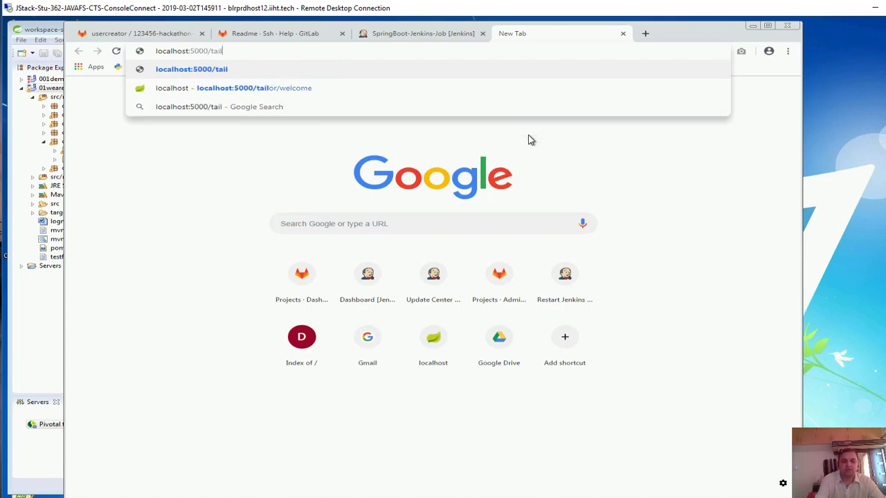
type("or/welcome")
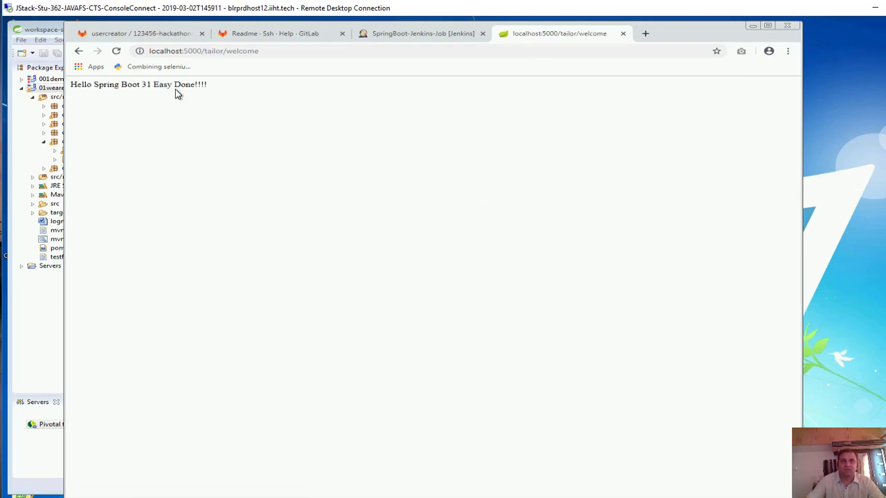
double_click(159, 85)
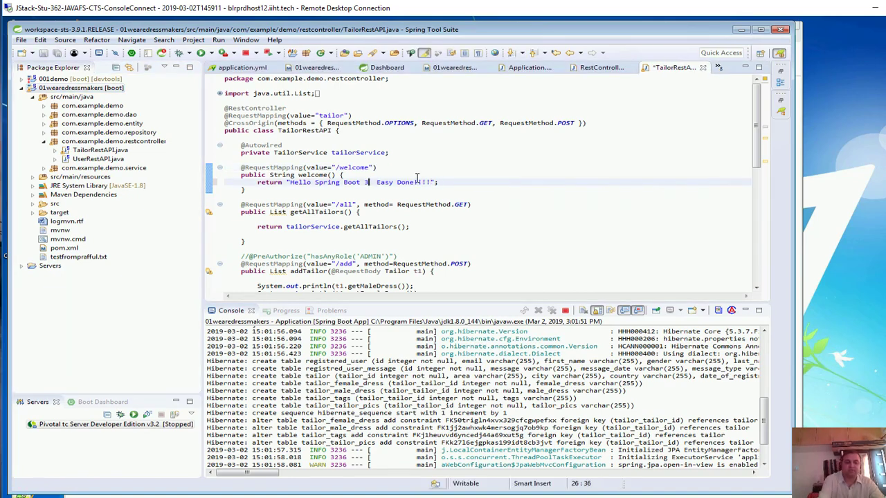
Edit the welcome() return string to 'Hello Spring Boot 35 Easy Done Dona Dn DOne!!!!' and save TailorRestAPI.java.
type("5")
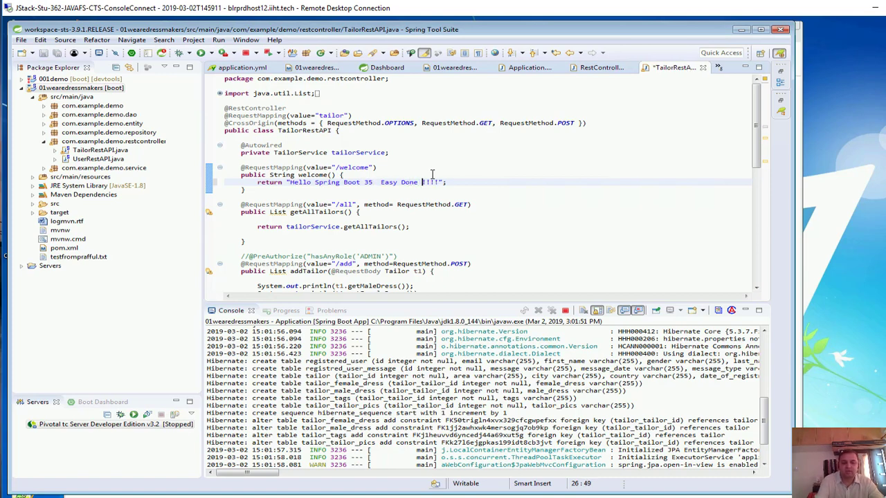
type("Dona Dn D")
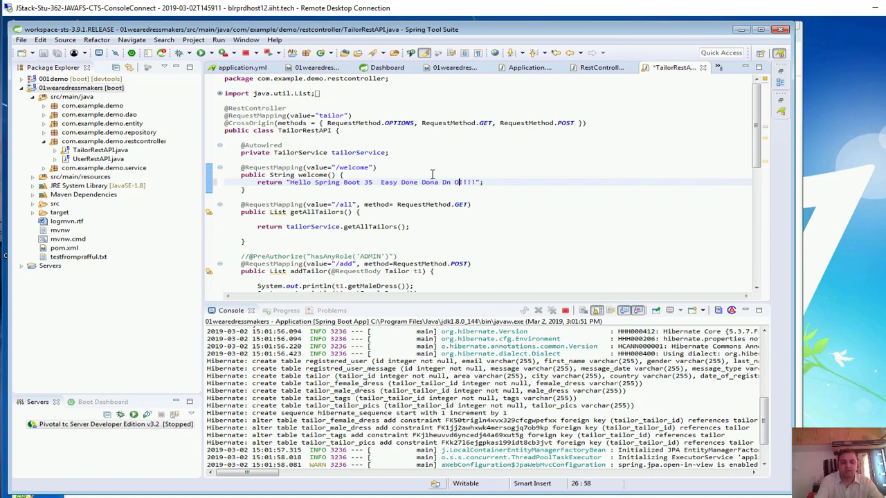
type("One")
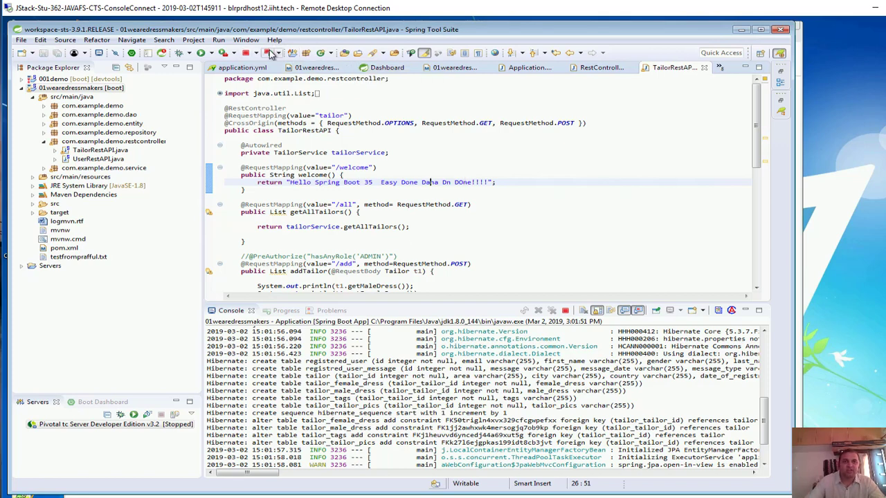
left_click(551, 310)
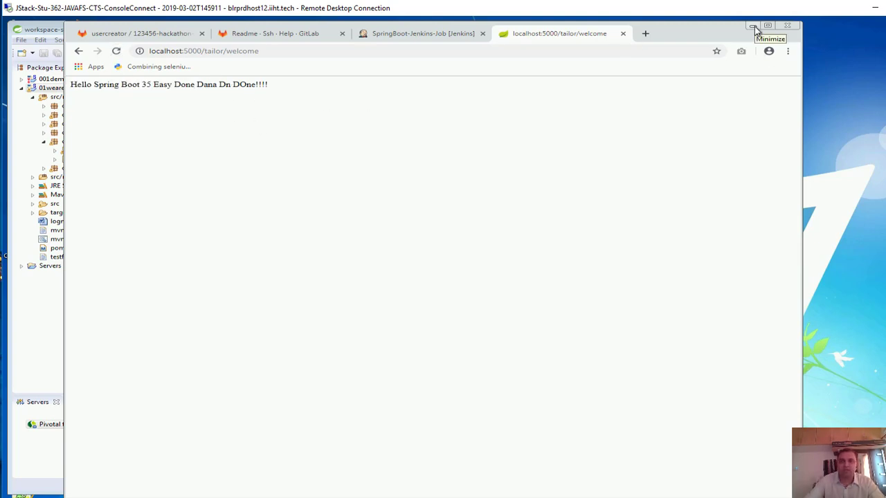
Minimize the editor window so the browser is visible.
left_click(753, 25)
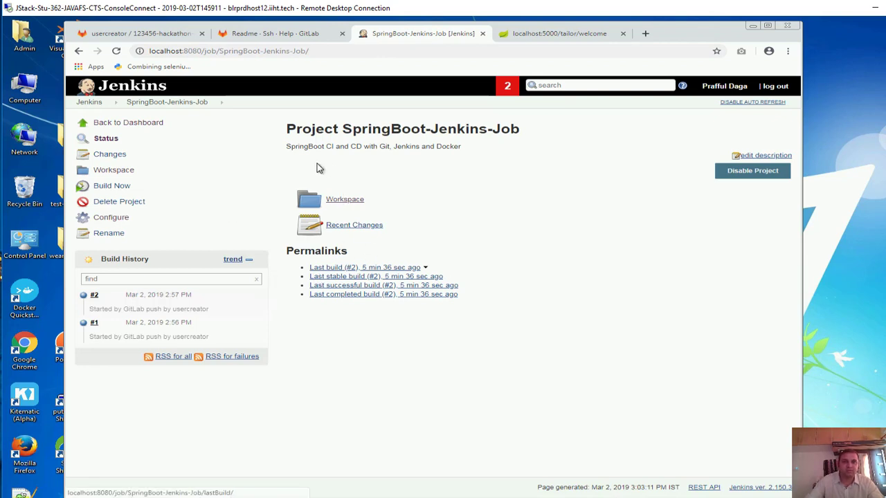
From the Jenkins dashboard, go into SpringBoot-Jenkins-Job and its Configure page.
left_click(128, 121)
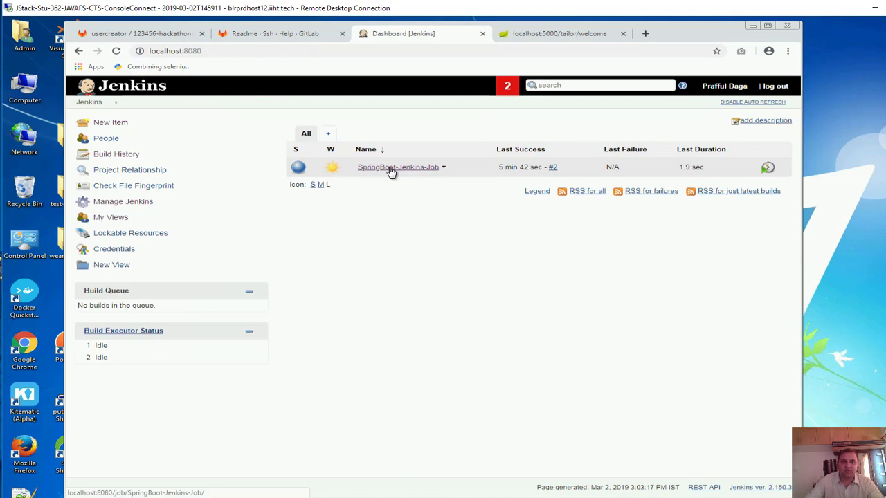
left_click(397, 167)
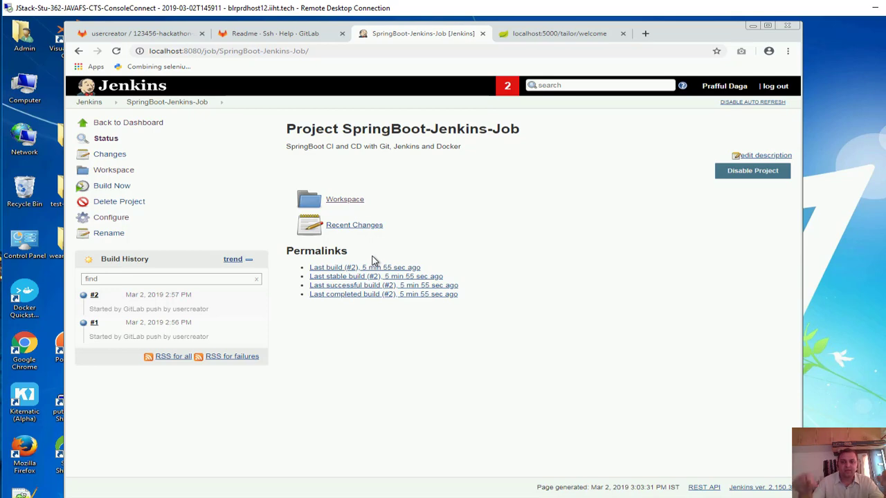
mouse_move(299, 346)
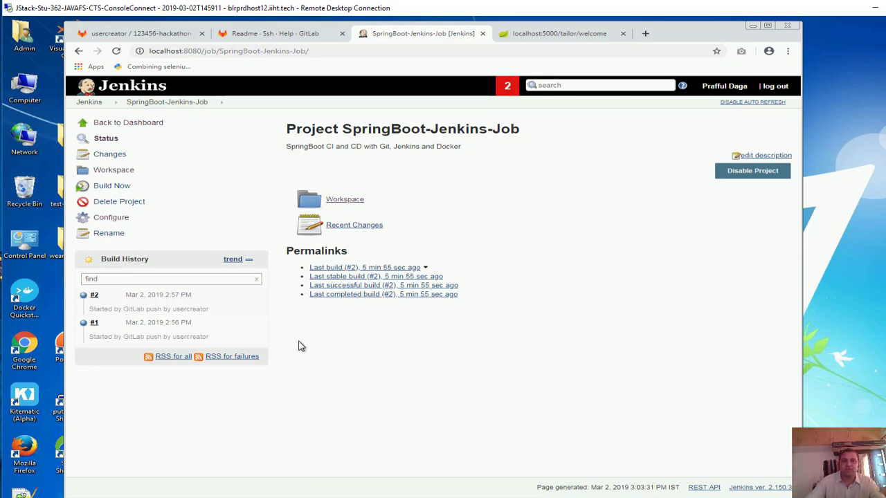
left_click(110, 216)
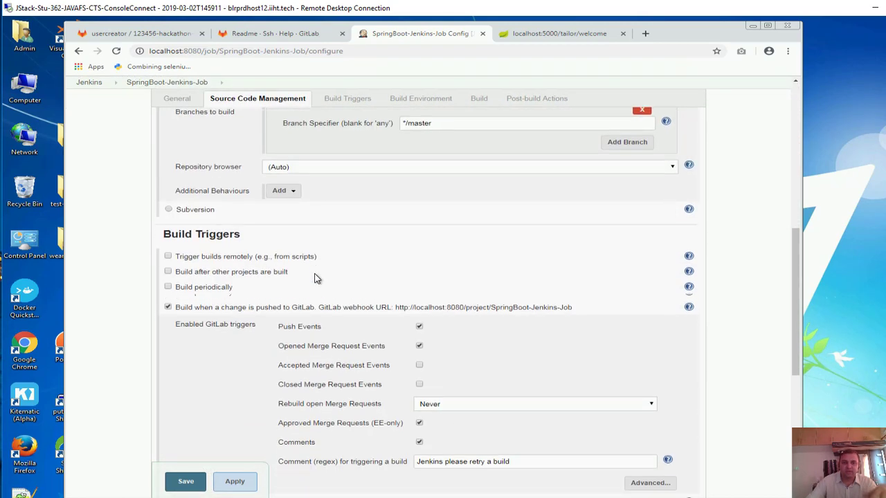
Add an Invoke top-level Maven targets build step with the goal 'package'.
scroll("down", 3)
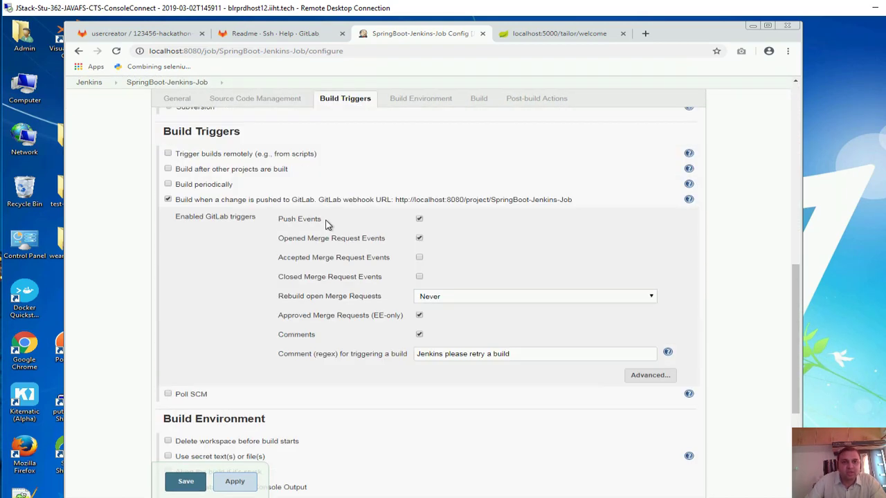
scroll("down", 3)
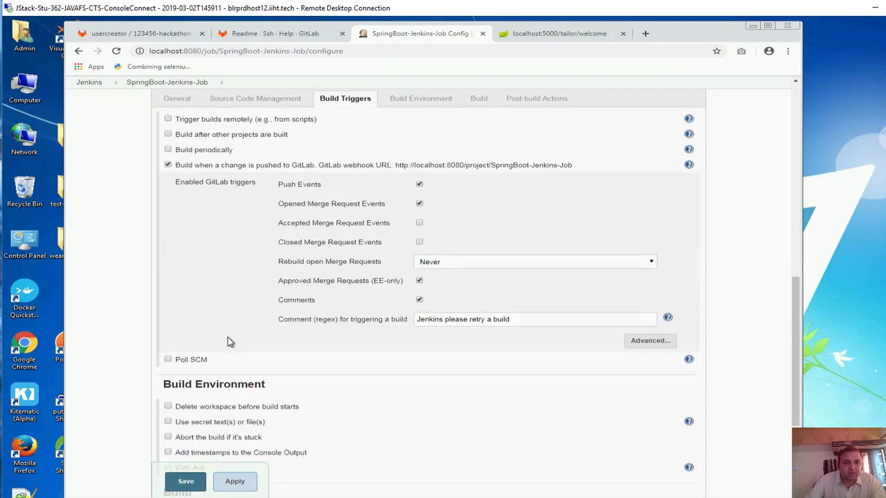
scroll("down", 3)
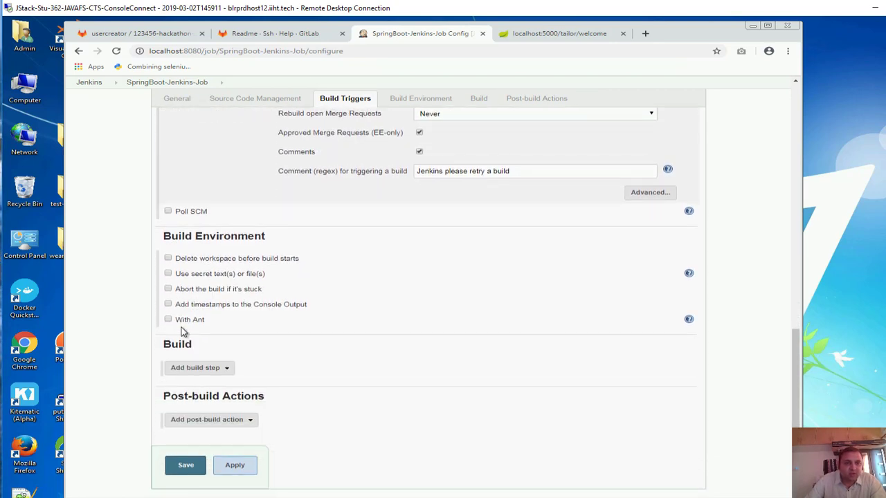
scroll("up", 3)
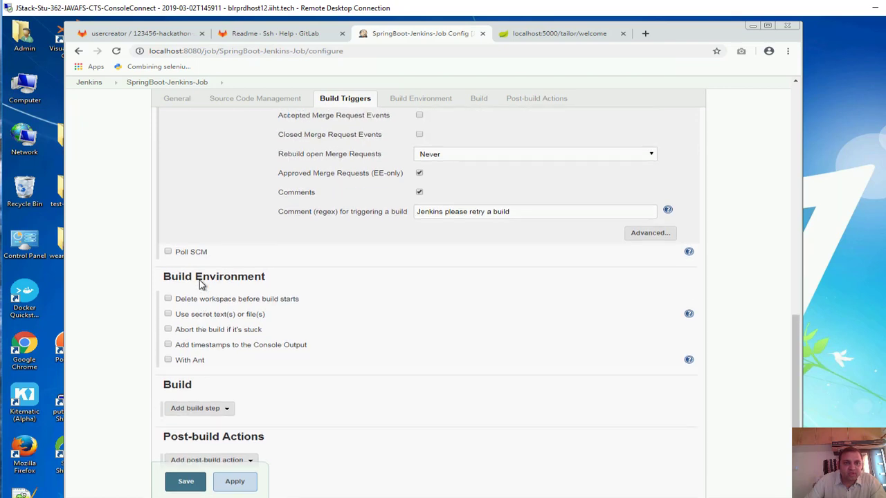
scroll("down", 3)
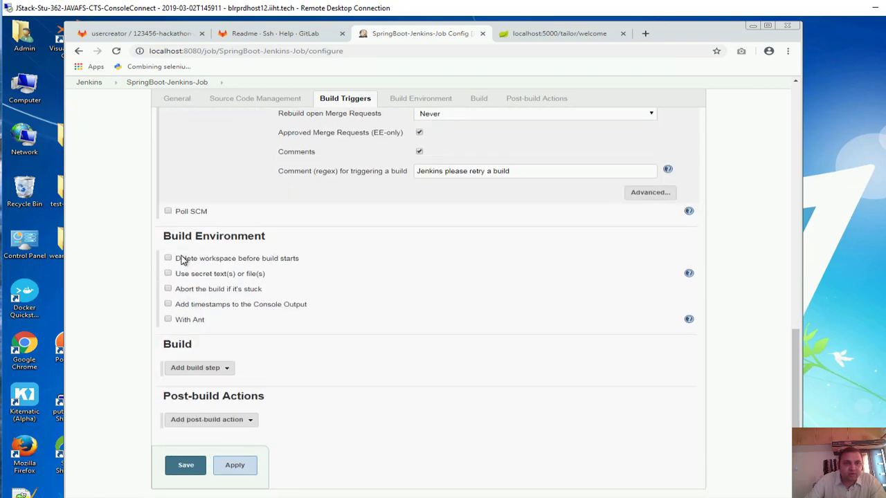
scroll("down", 3)
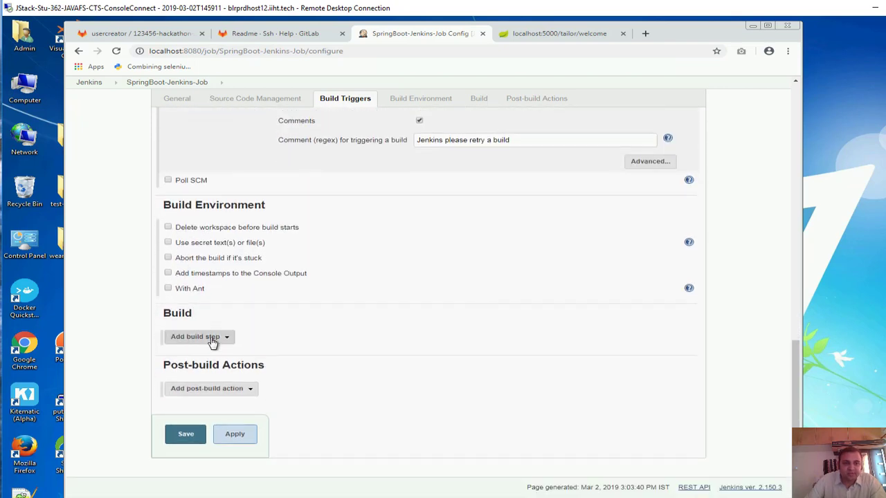
scroll("up", 3)
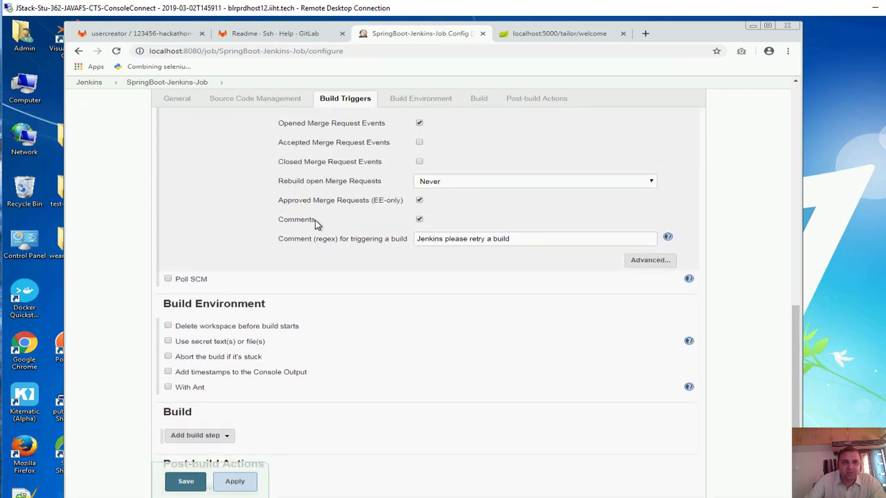
mouse_move(244, 415)
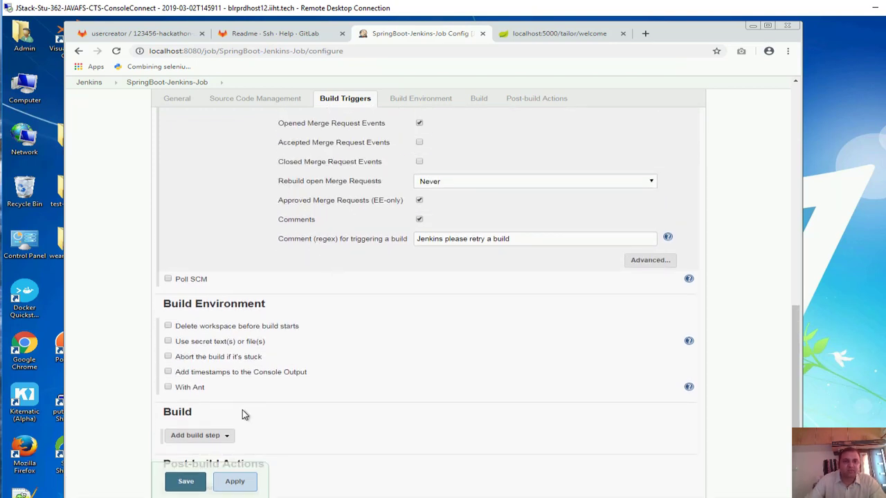
scroll("down", 3)
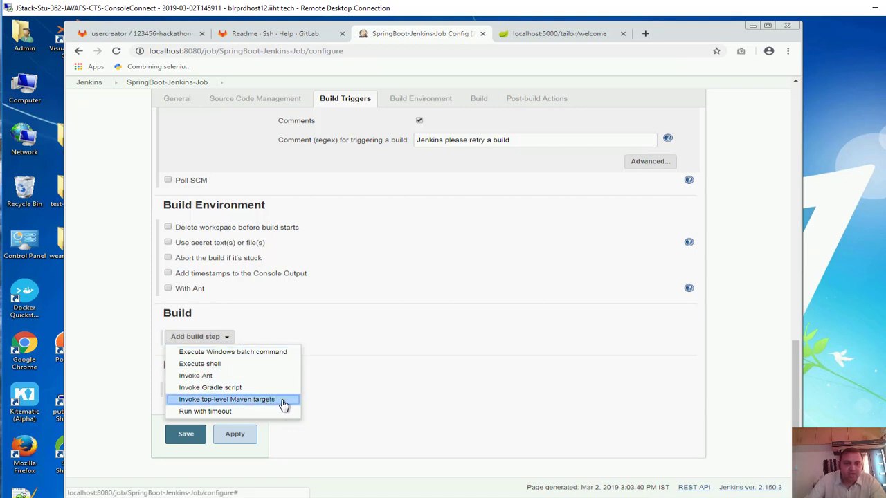
left_click(227, 399)
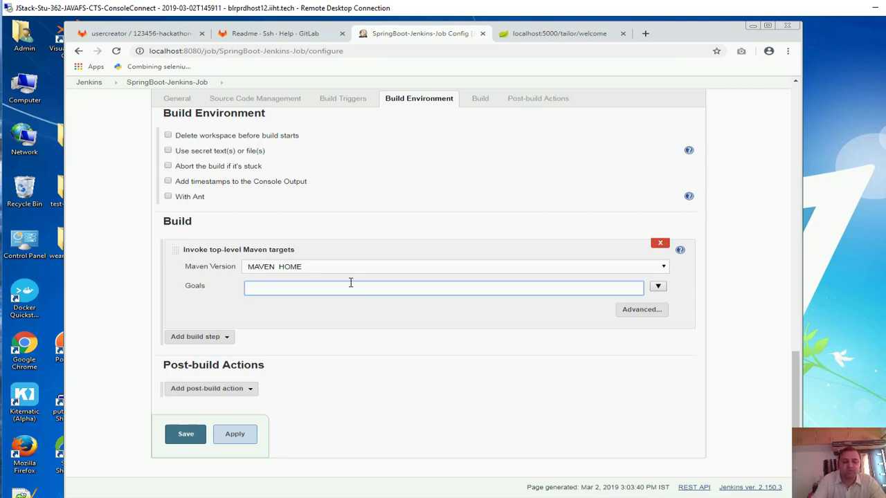
type("package")
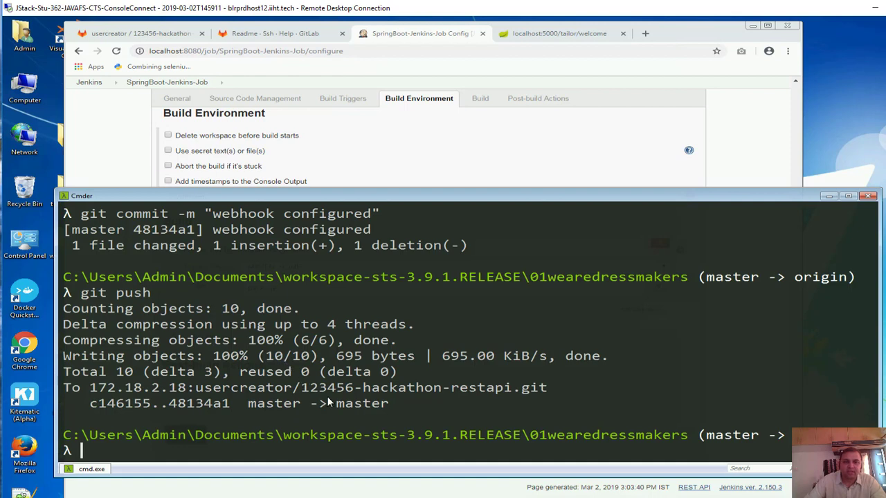
Enter 'mvn package' at the project's Cmder prompt without running it yet.
type("mvn")
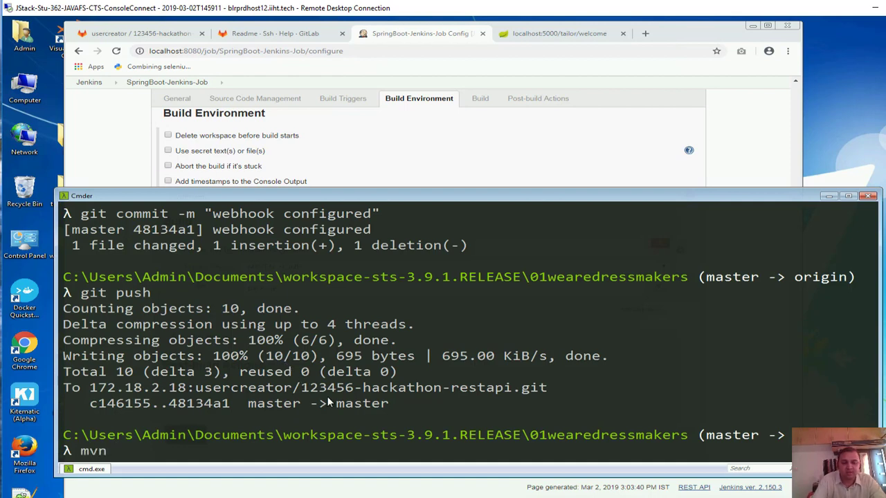
type("pack")
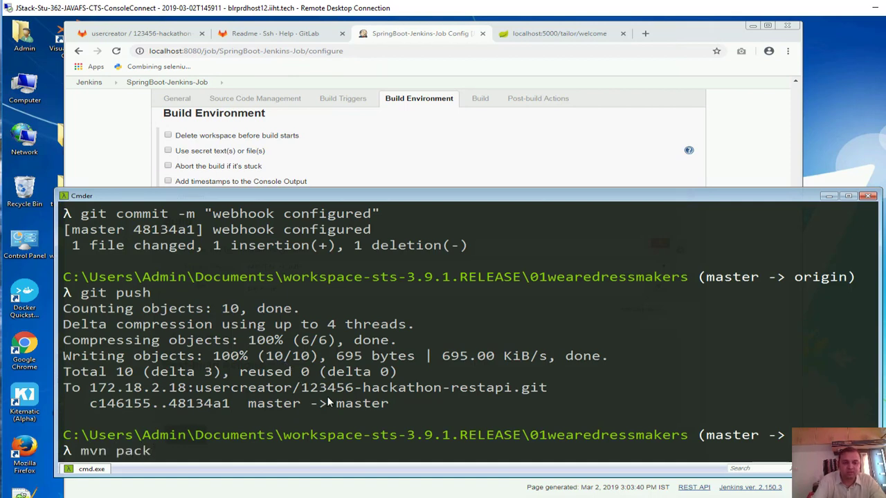
type("age")
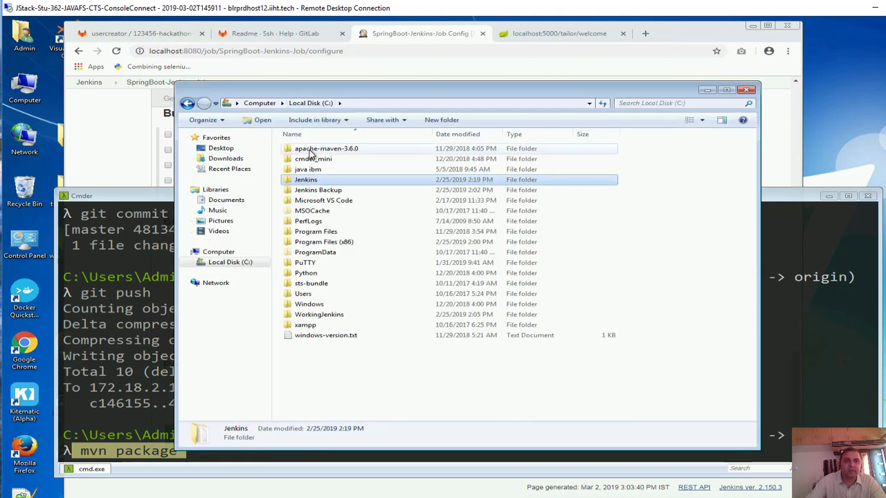
Go into the apache-maven-3.6.0 bin folder and select all its files.
double_click(327, 148)
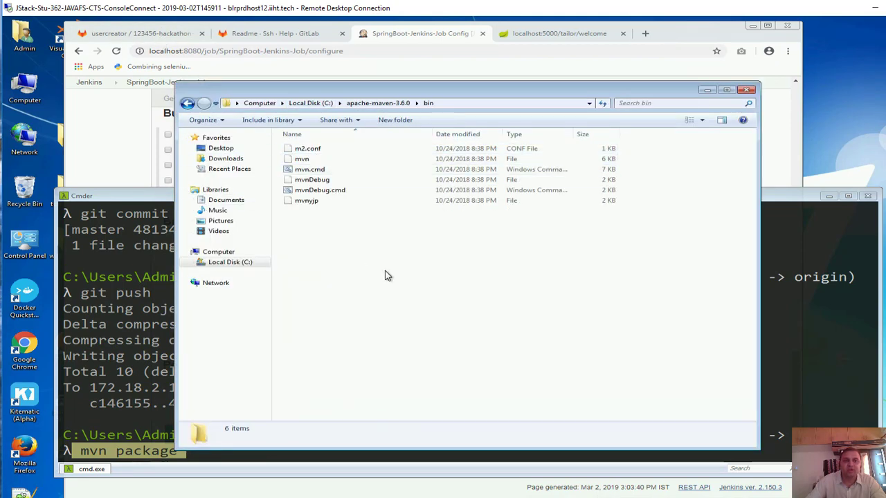
key("ctrl+a")
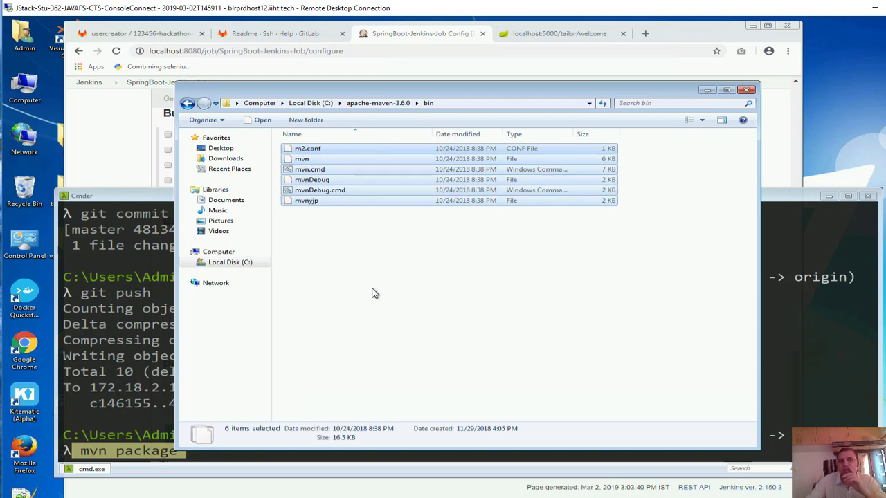
mouse_move(725, 84)
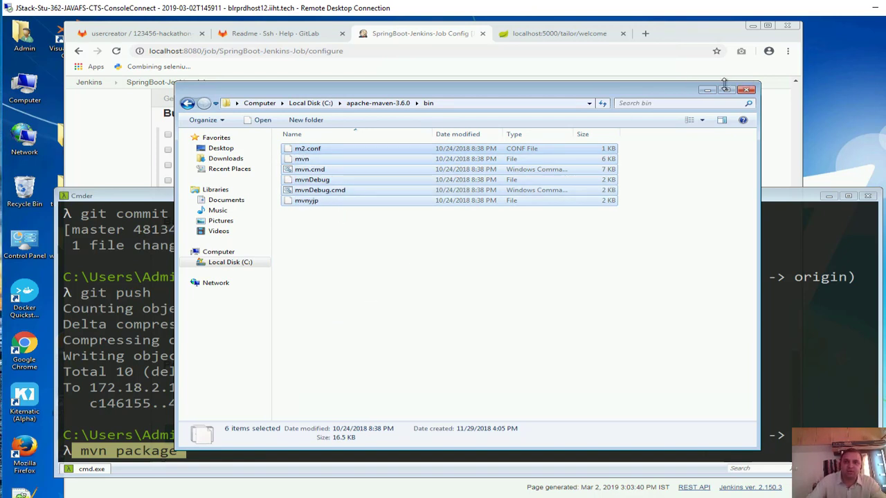
mouse_move(707, 90)
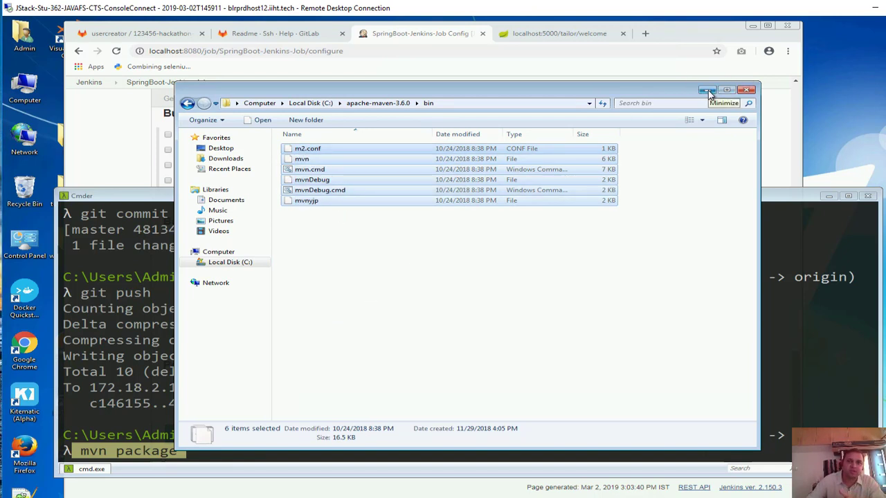
mouse_move(580, 402)
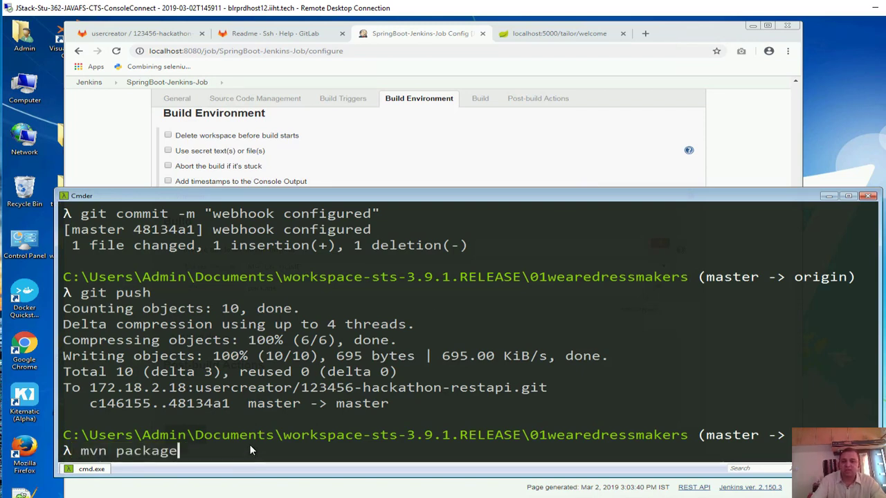
Change the command to 'mvn clean' and run it on the project.
key("BackSpace")
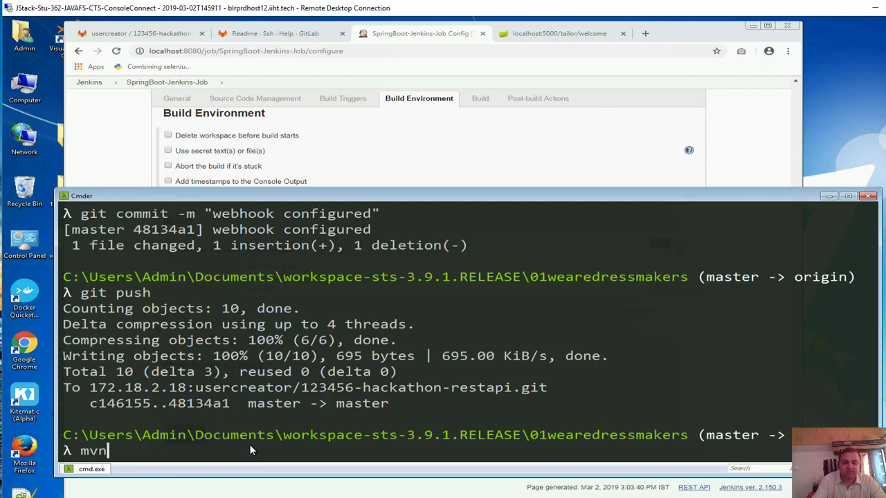
type("clen")
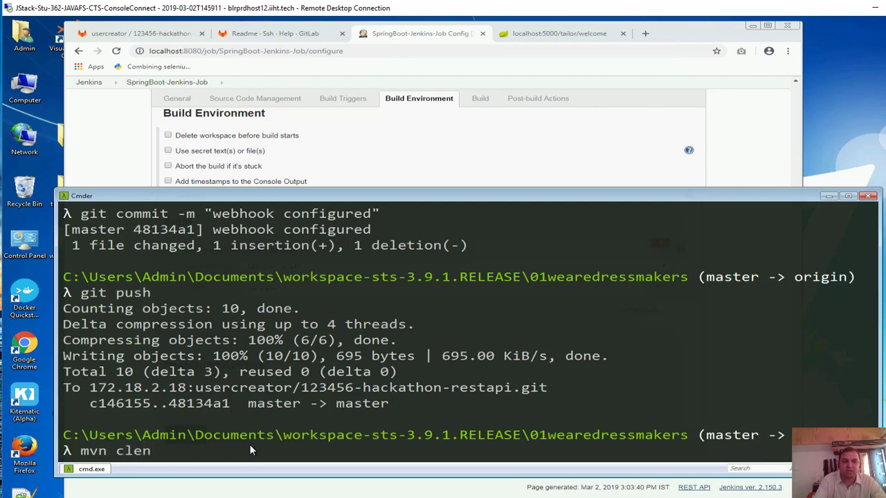
type("a")
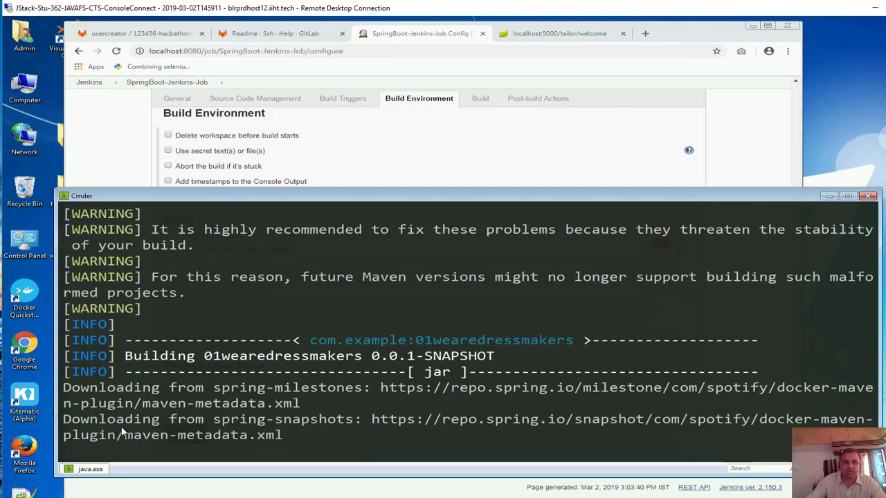
mouse_move(211, 421)
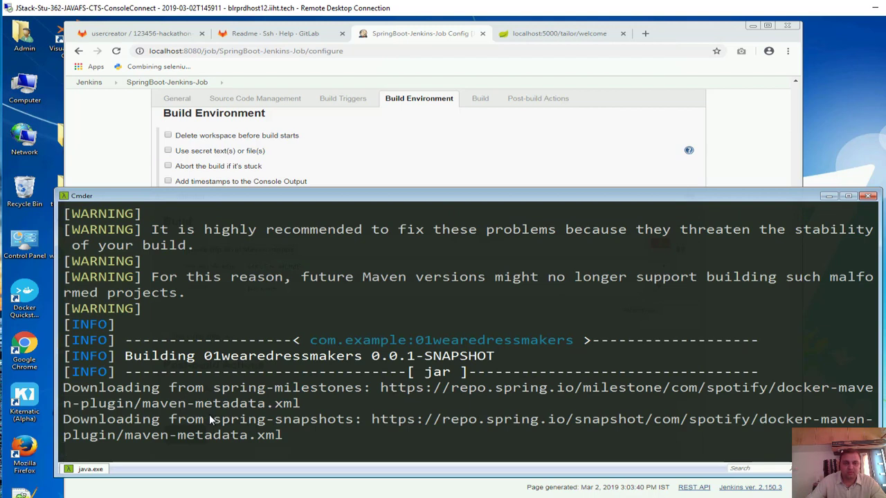
mouse_move(258, 426)
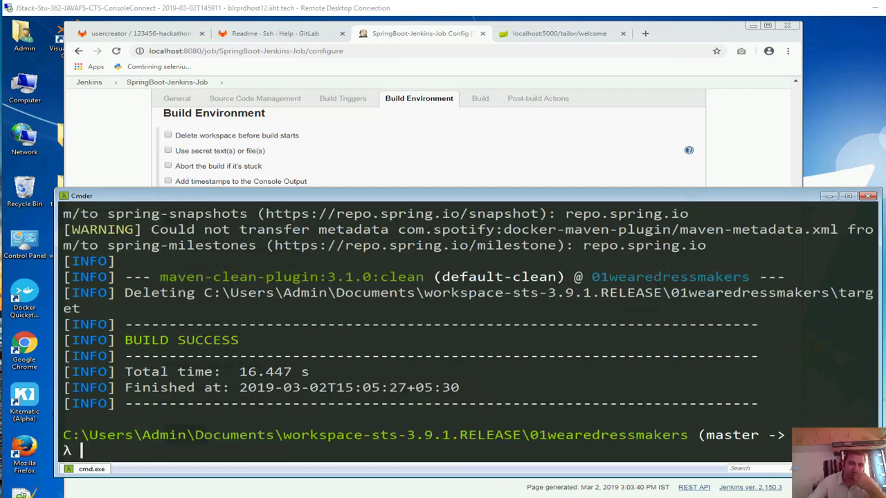
mouse_move(339, 404)
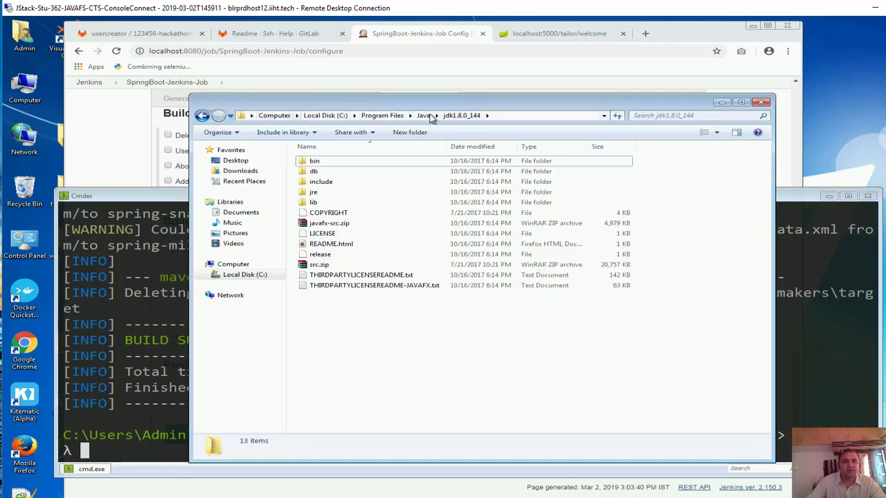
Navigate via C: and Documents to workspace-sts-3.9.1.RELEASE\01wearedressmakers, which has no target folder.
left_click(325, 115)
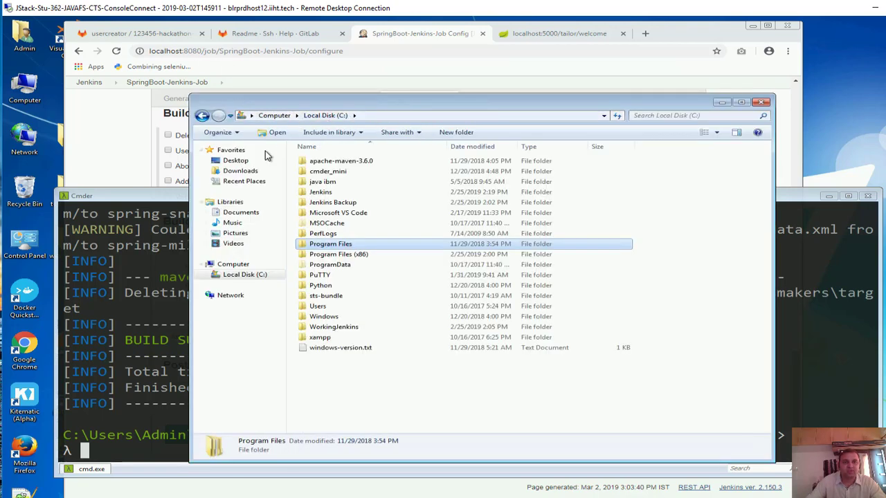
left_click(240, 212)
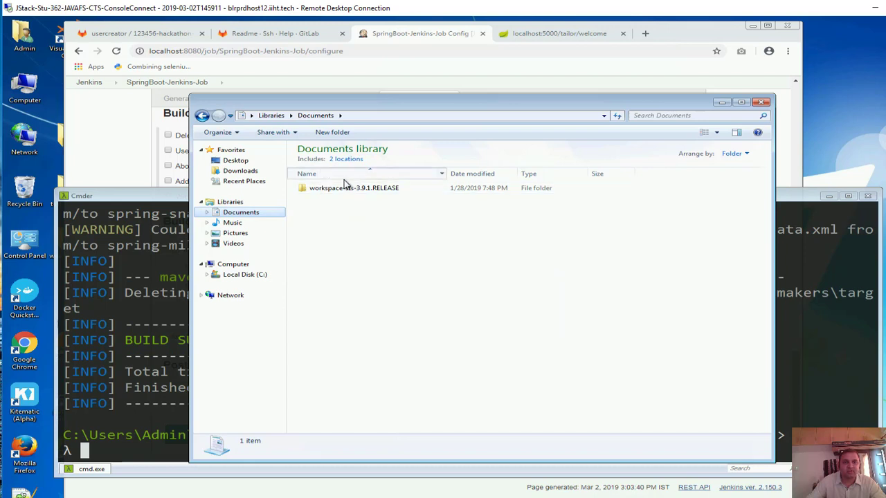
double_click(355, 188)
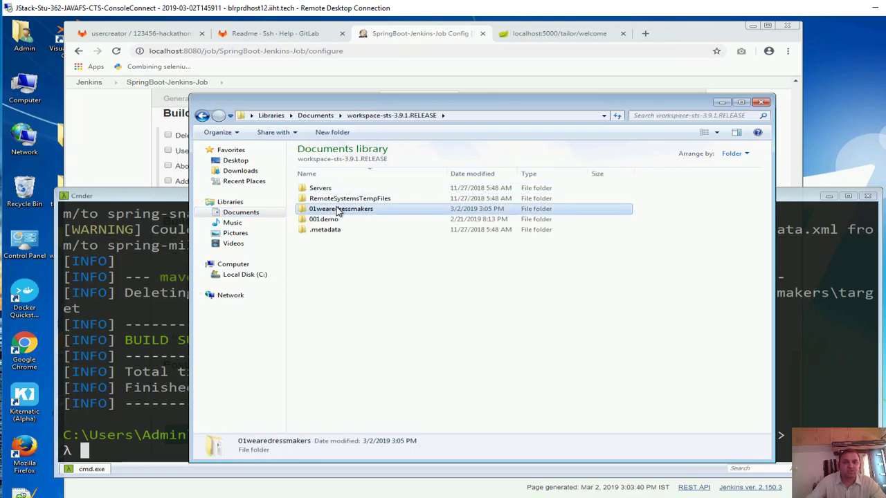
double_click(340, 208)
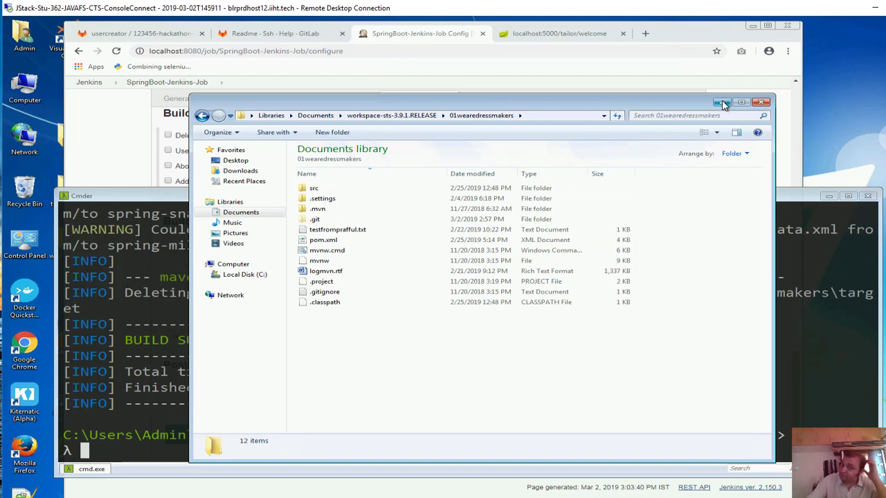
mouse_move(722, 103)
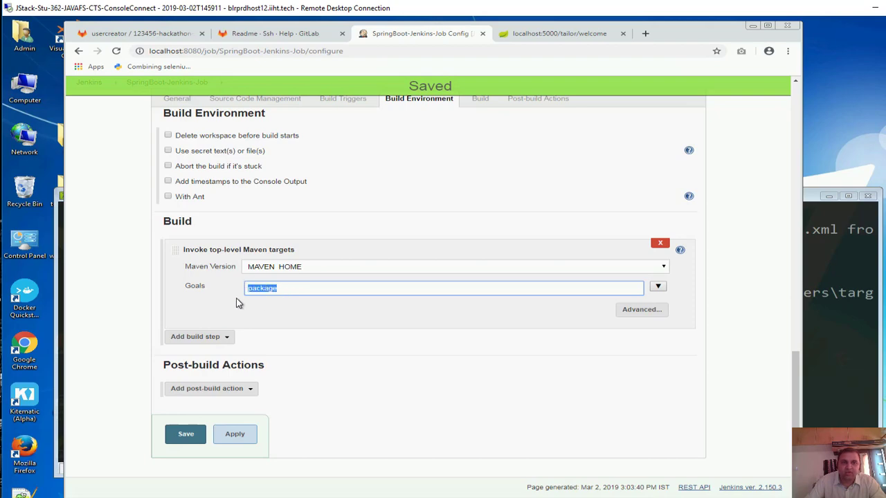
Save the job configuration, review the SpringBoot-Jenkins-Job workspace files, and return to the dashboard.
left_click(185, 434)
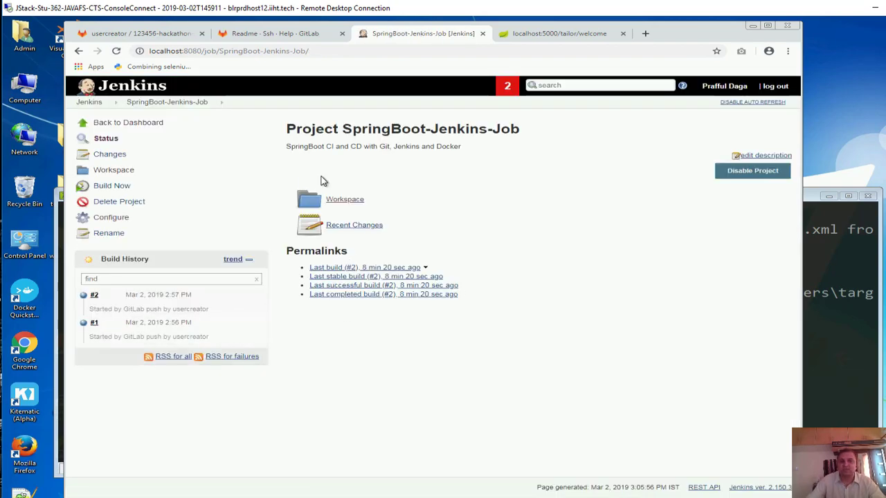
left_click(345, 199)
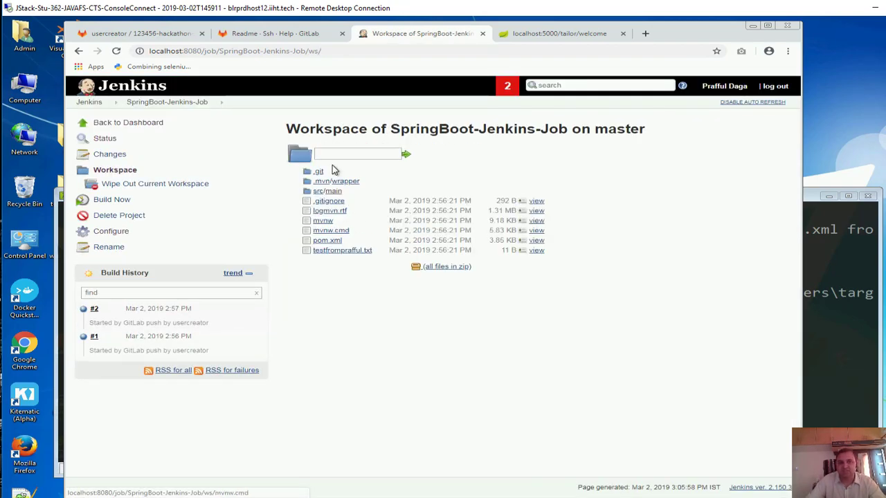
mouse_move(321, 196)
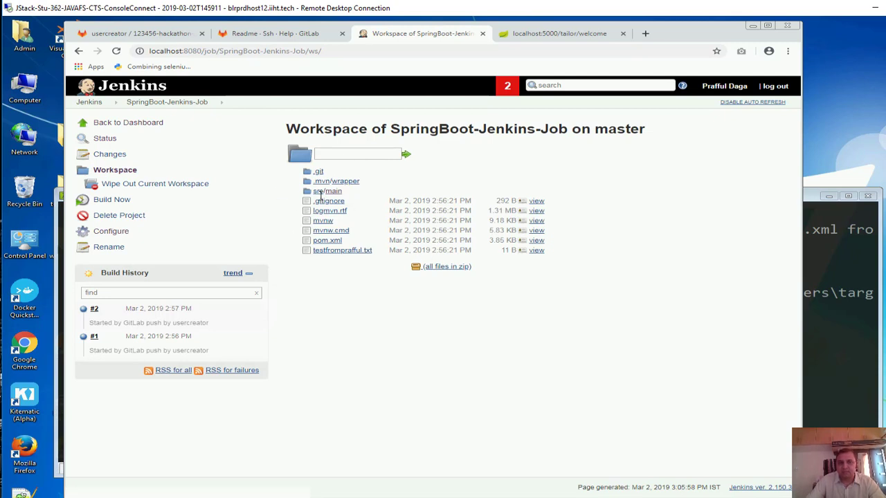
mouse_move(118, 122)
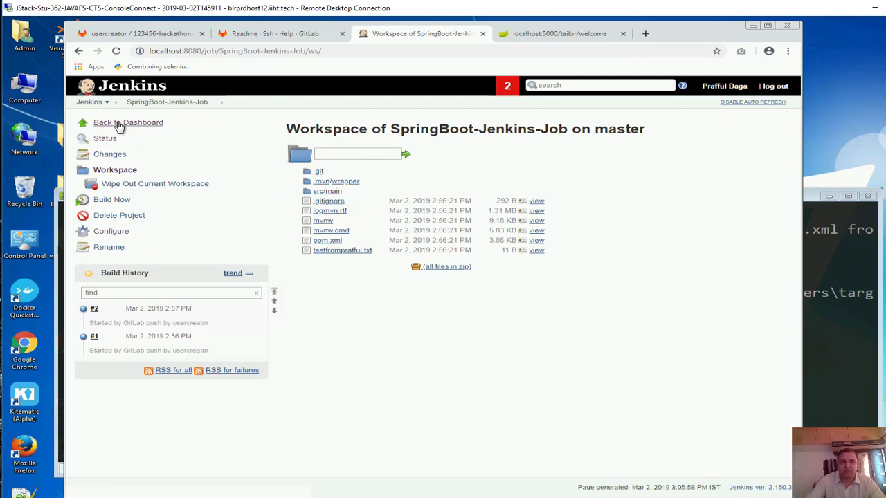
left_click(127, 122)
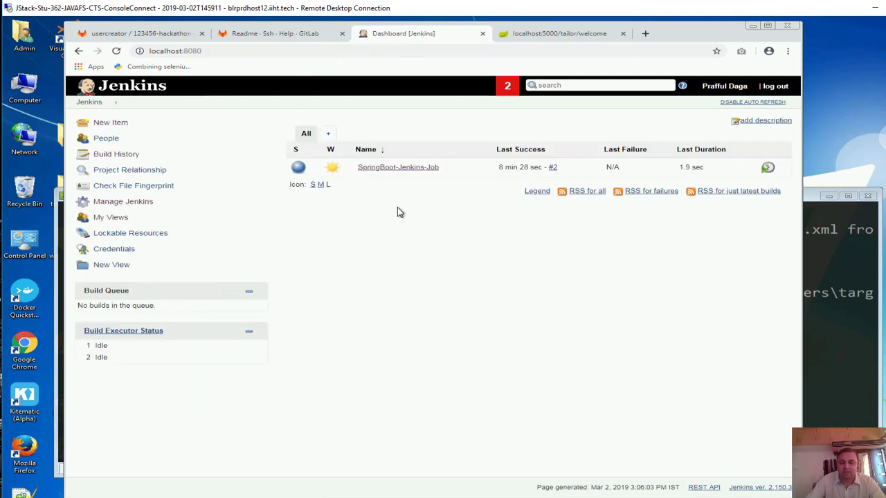
mouse_move(409, 276)
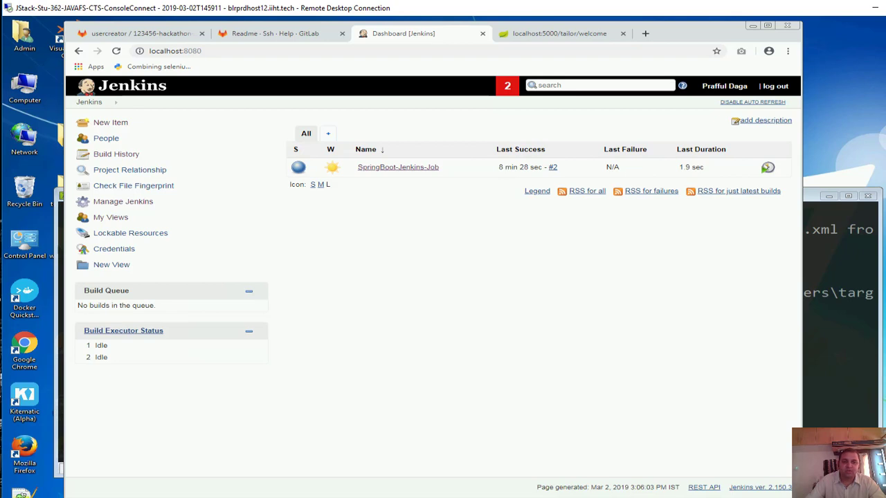
mouse_move(424, 290)
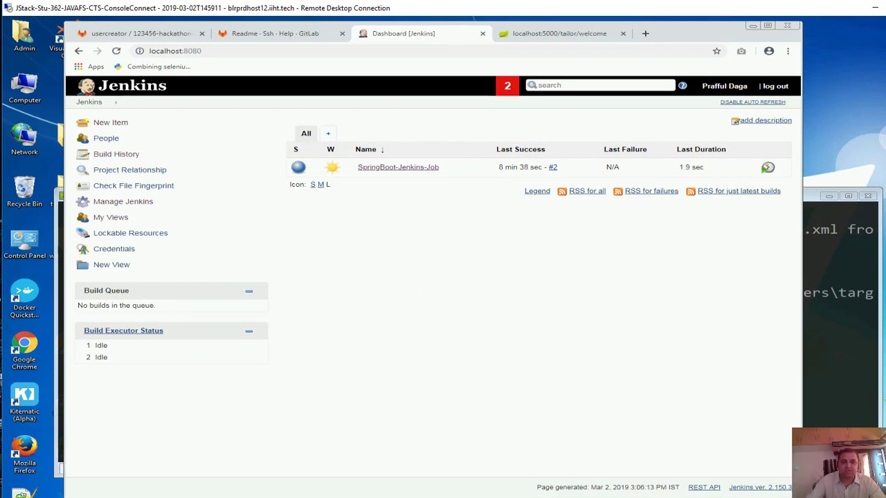
mouse_move(740, 30)
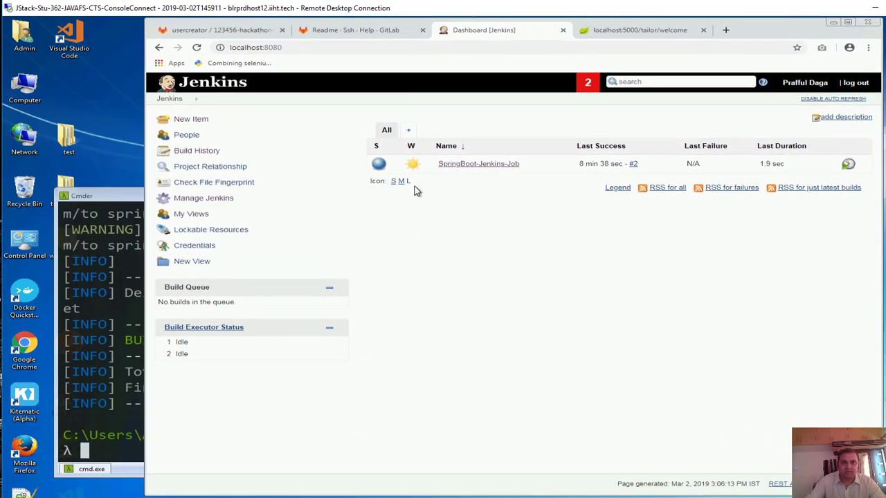
mouse_move(97, 417)
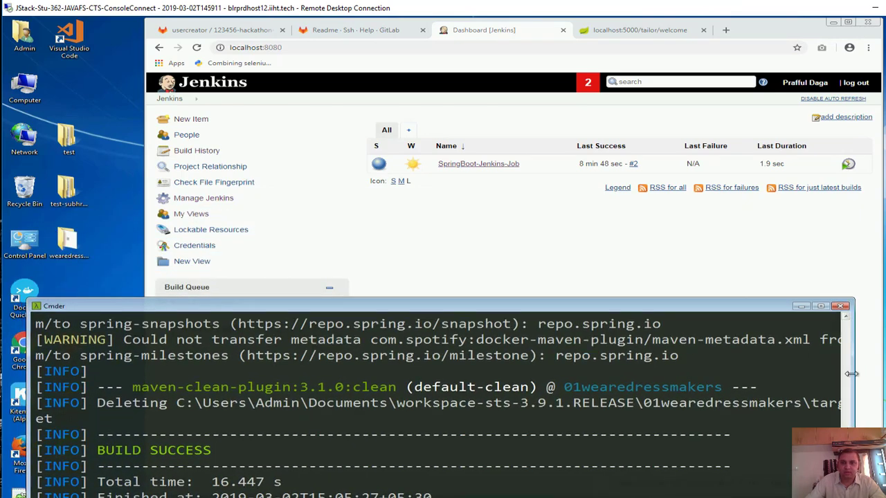
Enlarge the Cmder window so the Maven clean's BUILD SUCCESS shows below Chrome.
left_click_drag(851, 374, 616, 373)
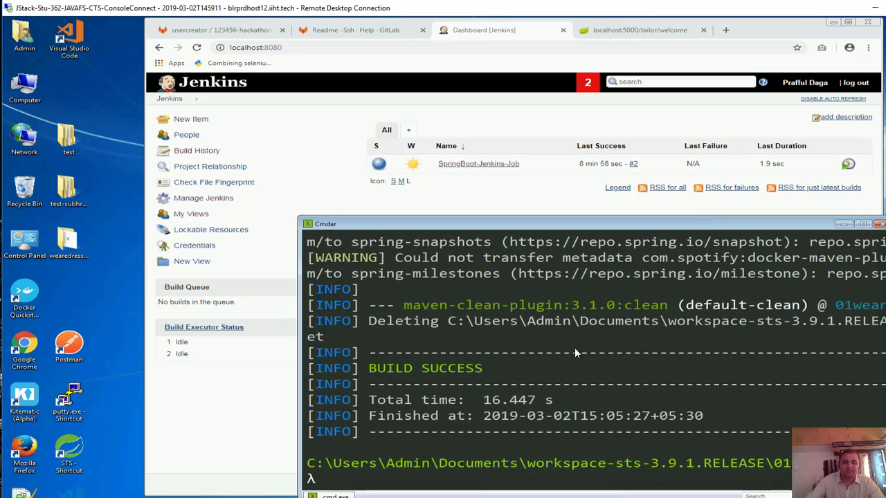
Stage all changes with git add . and check the repository status.
type("git add .")
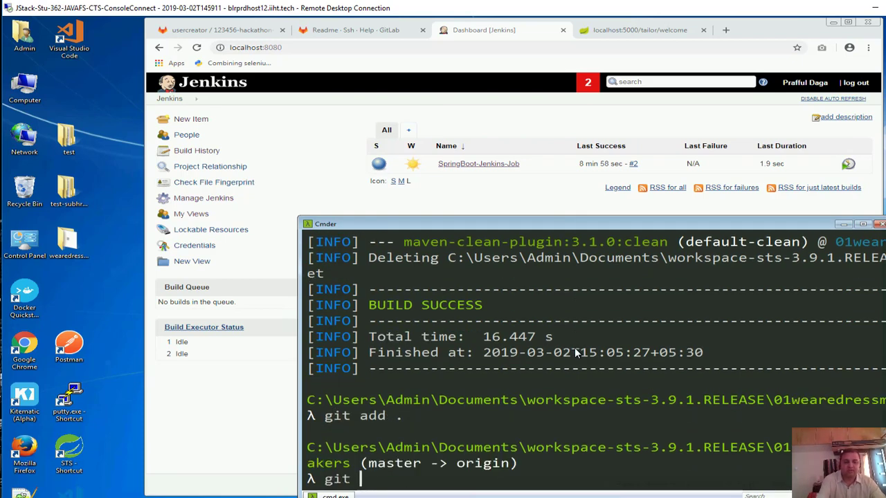
type("stat")
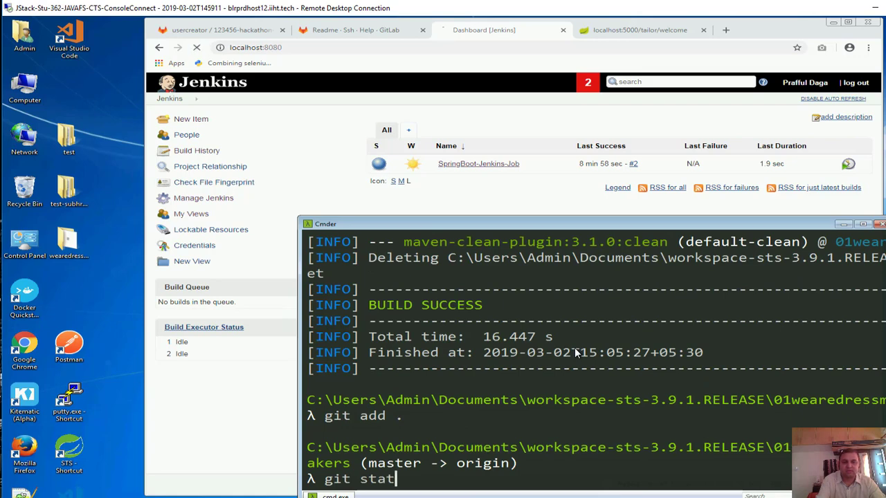
key("Return")
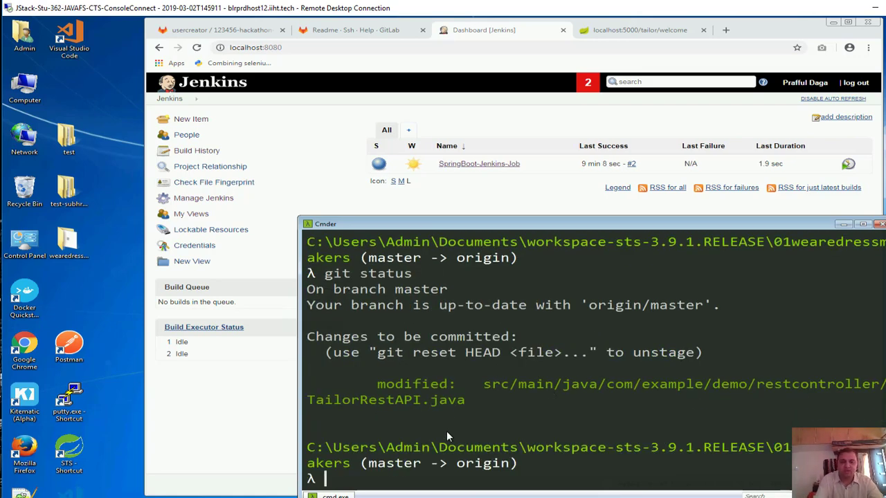
Commit the change with the message "testing build via jenkins".
type("git p")
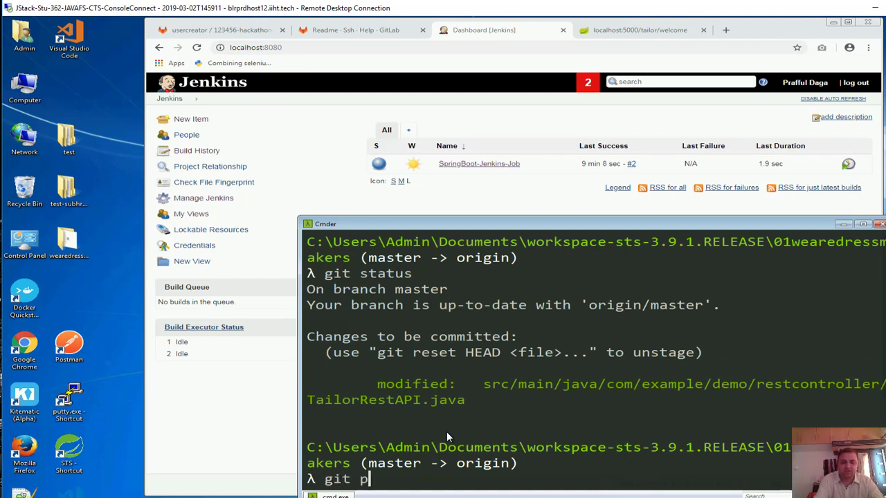
type("comm")
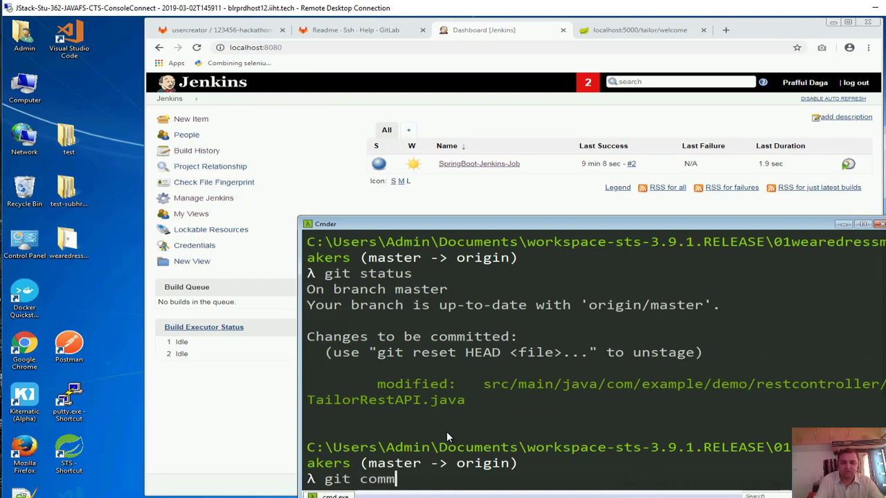
type("it -m")
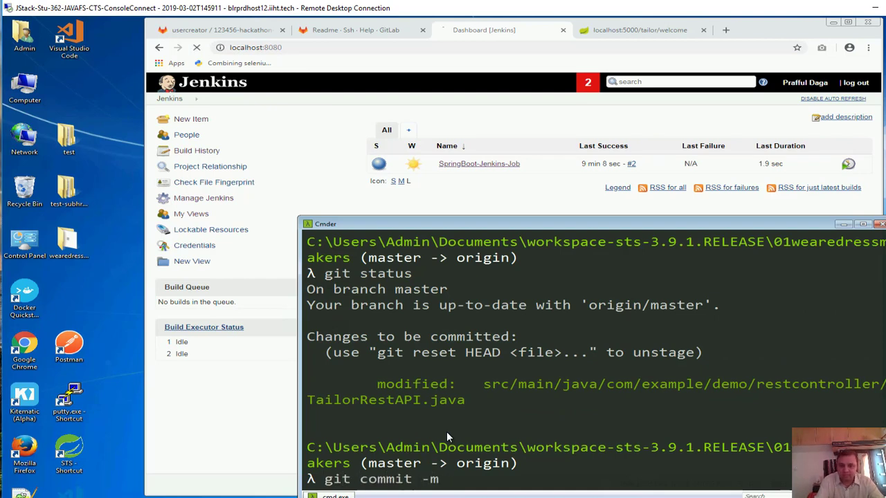
type("\"")
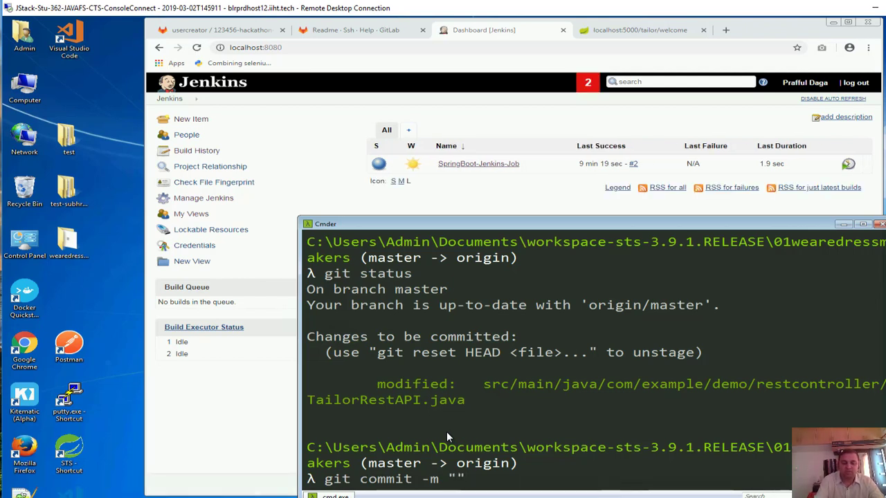
type("t")
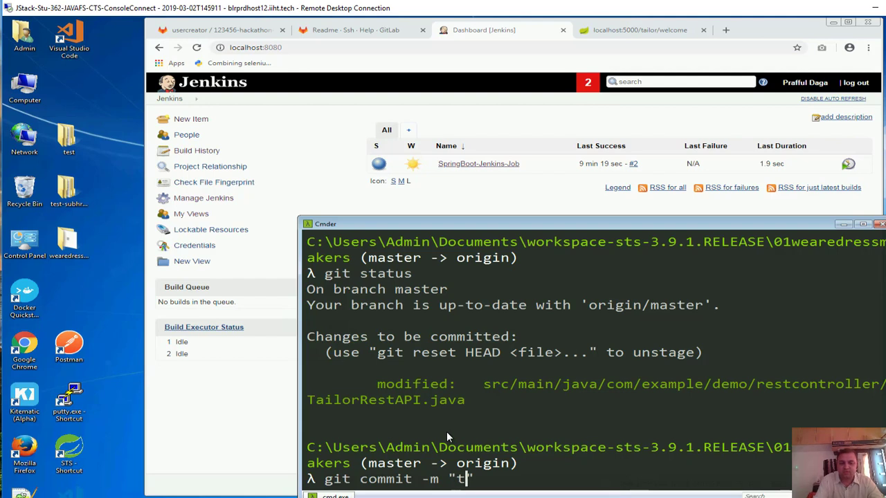
type("esting")
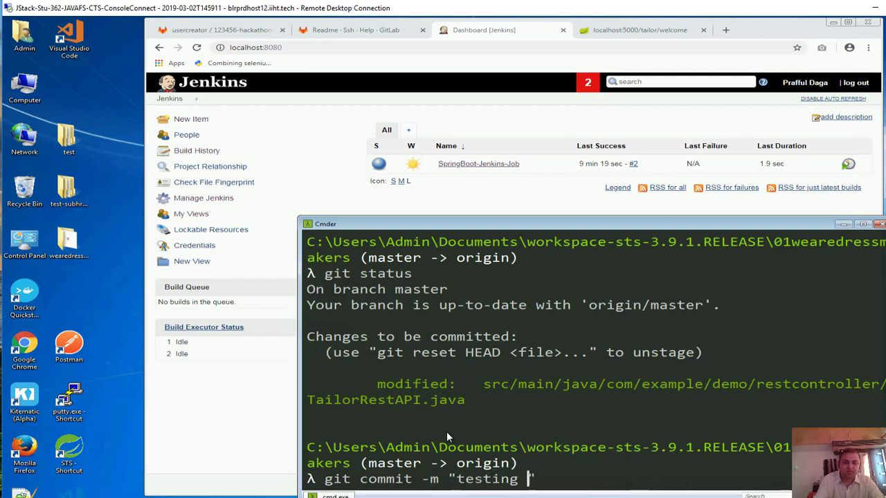
type("build via \"")
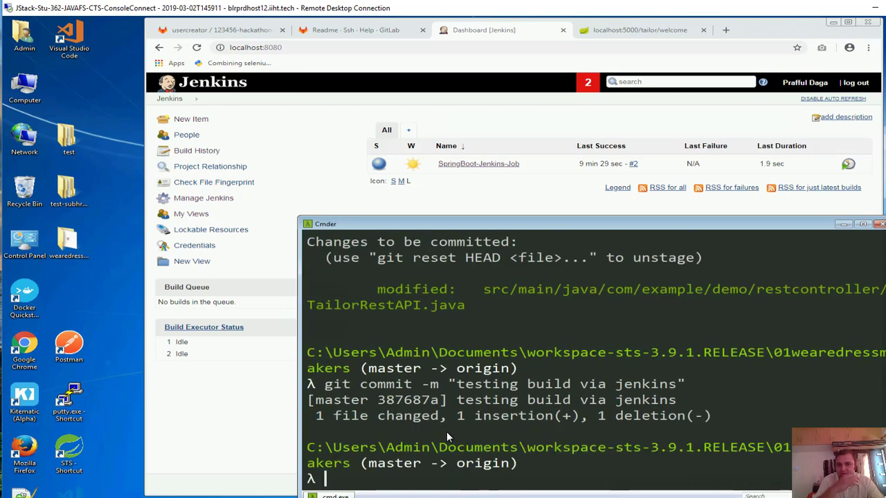
type("git commit -m \"testing build via jenkins\"")
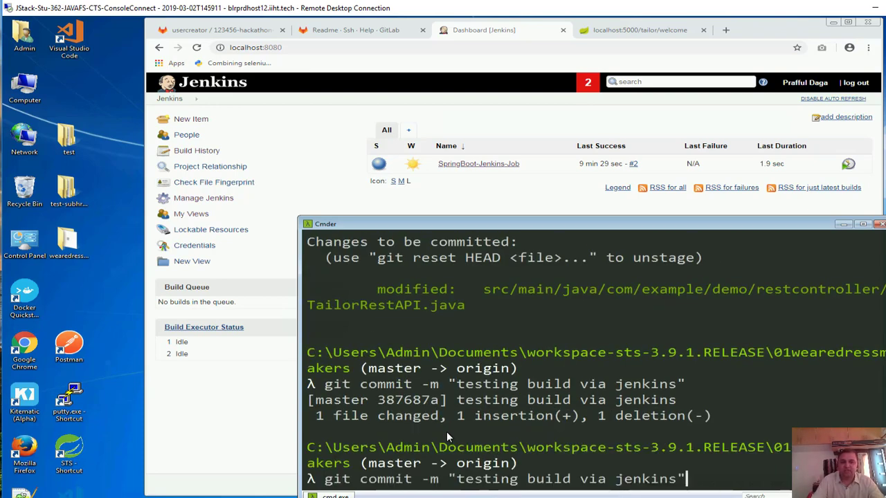
Push the commit to origin master and bring the Jenkins dashboard forward.
type("git push")
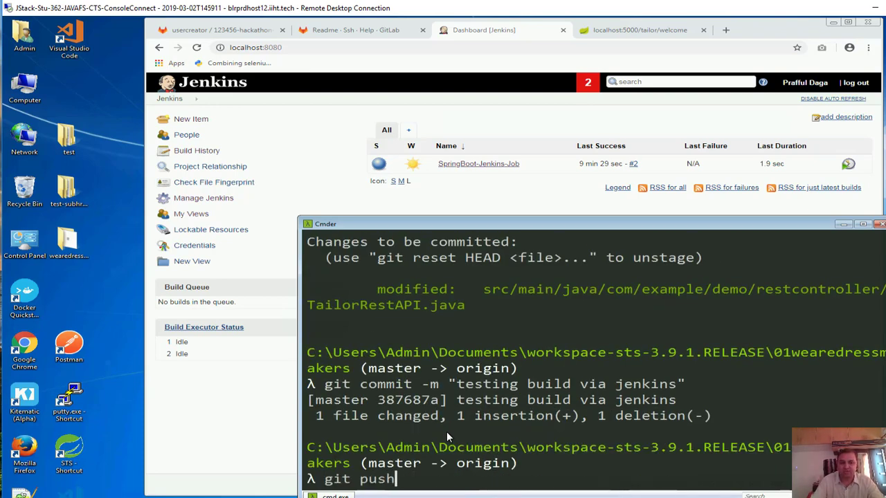
key("Return")
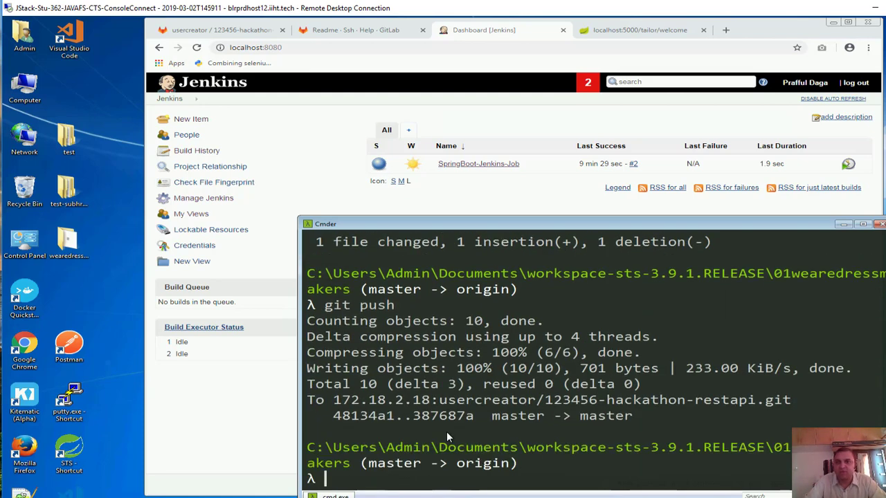
left_click(847, 163)
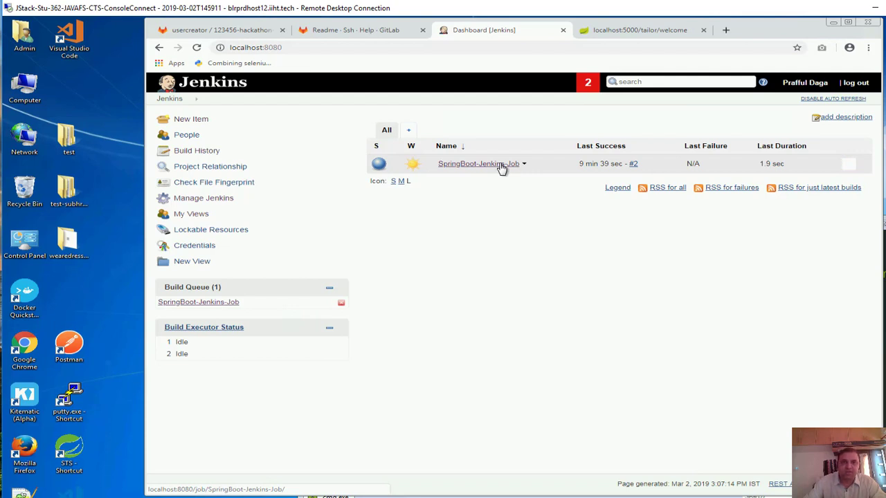
Open the console output of push-triggered build #3 of SpringBoot-Jenkins-Job.
left_click(479, 163)
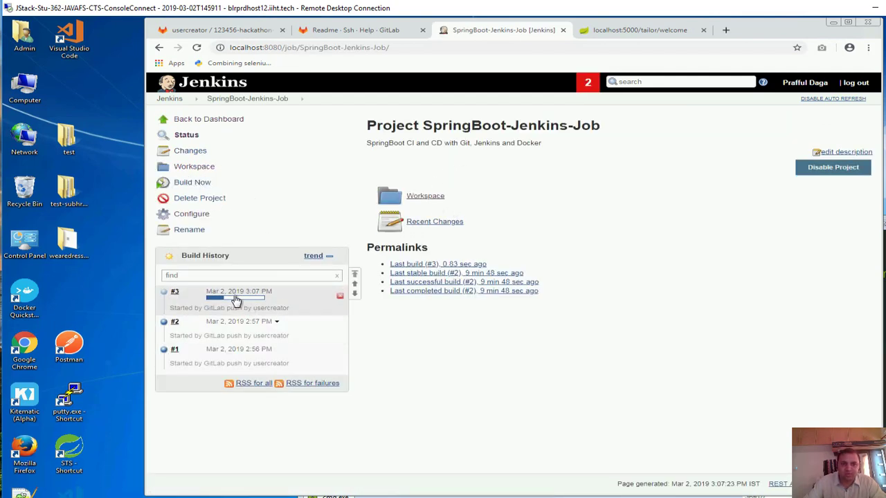
left_click(174, 290)
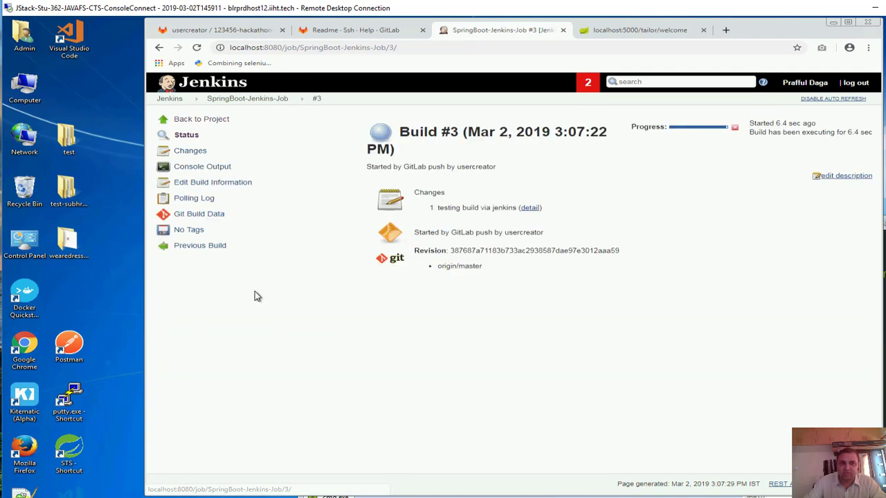
left_click(202, 166)
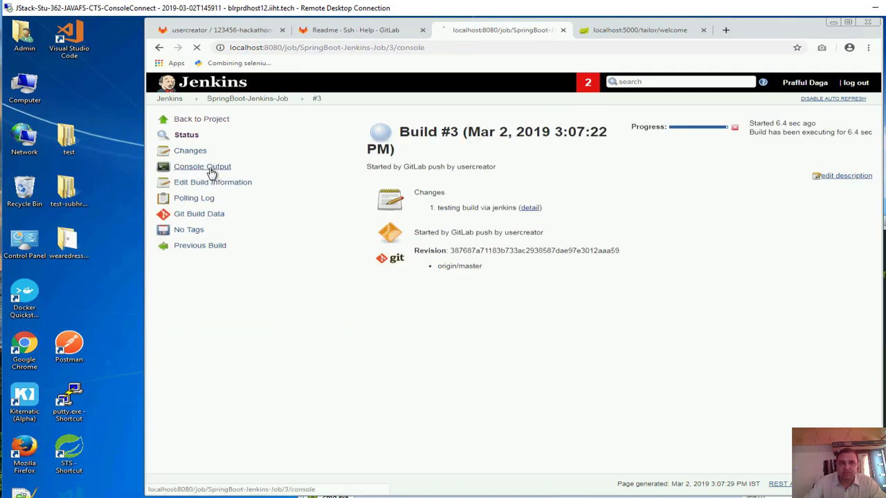
left_click(202, 166)
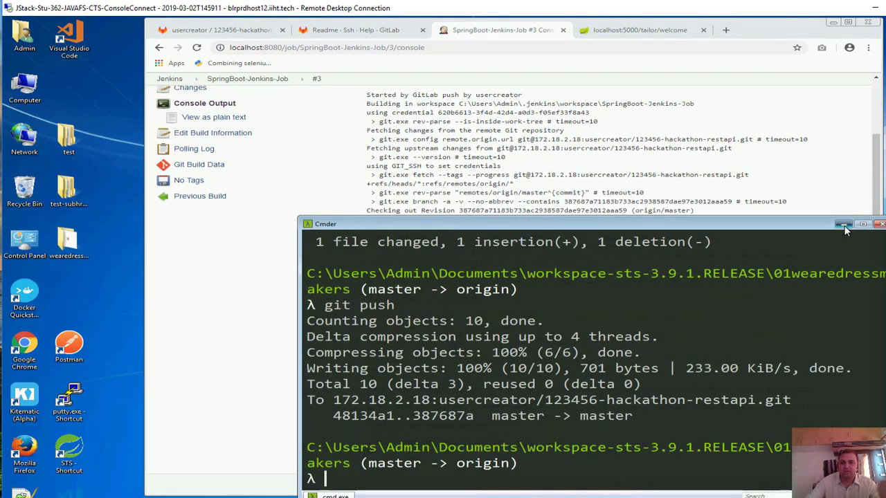
Minimize Cmder and scroll the console log to its BUILD SUCCESS ending.
left_click(843, 224)
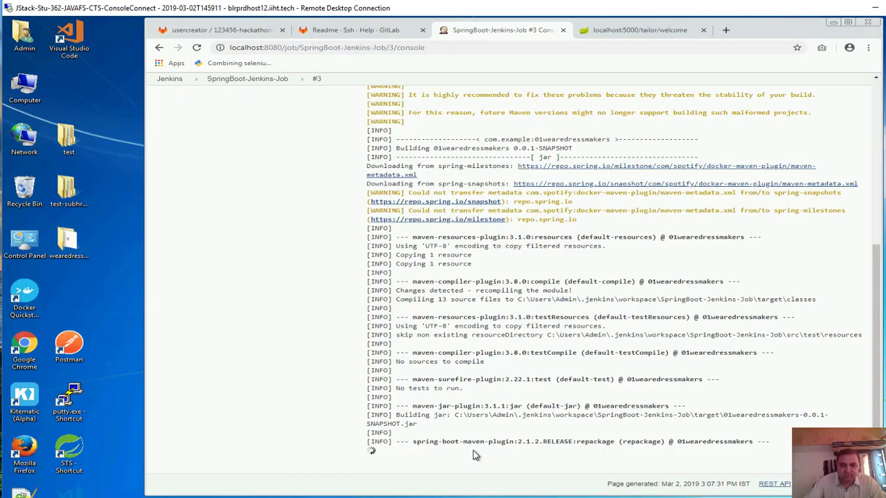
scroll("down", 3)
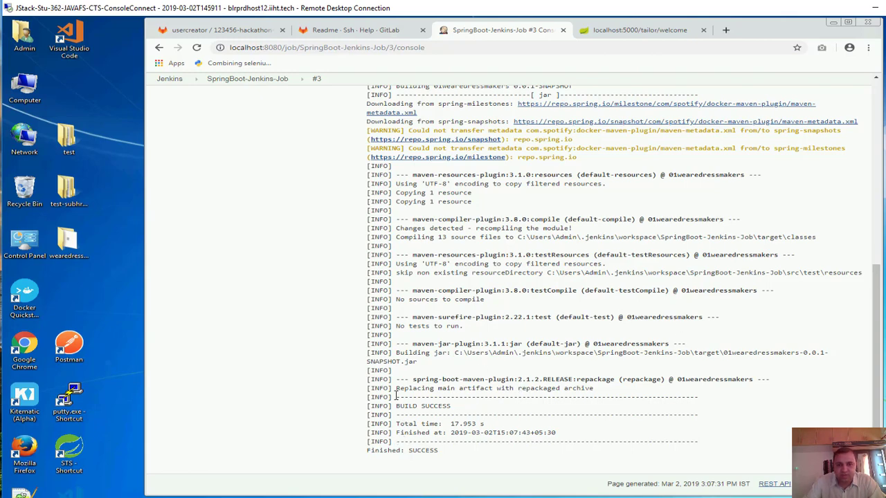
scroll("up", 3)
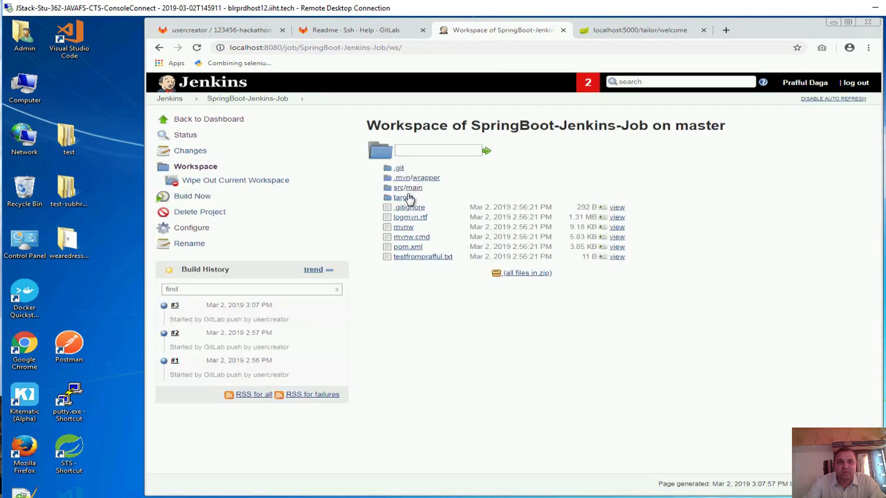
Show the workspace target folder with 01wearedressmakers-0.0.1-SNAPSHOT.jar, then the app's welcome page.
left_click(401, 196)
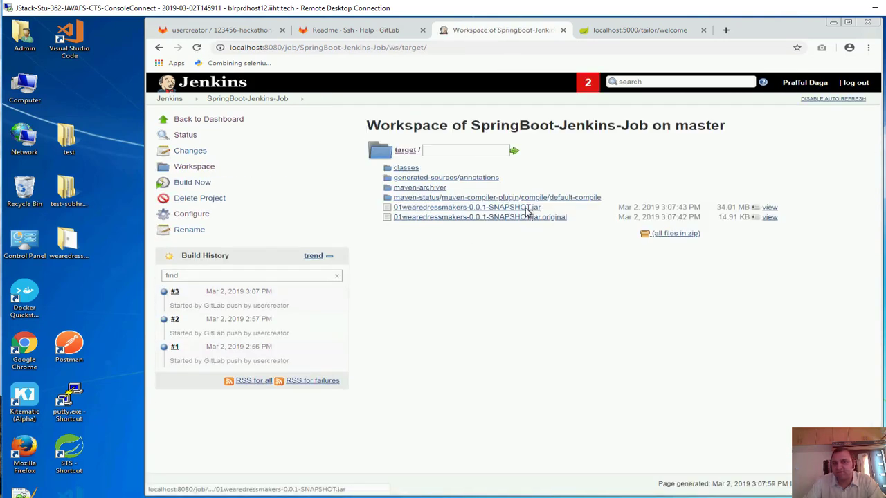
mouse_move(559, 211)
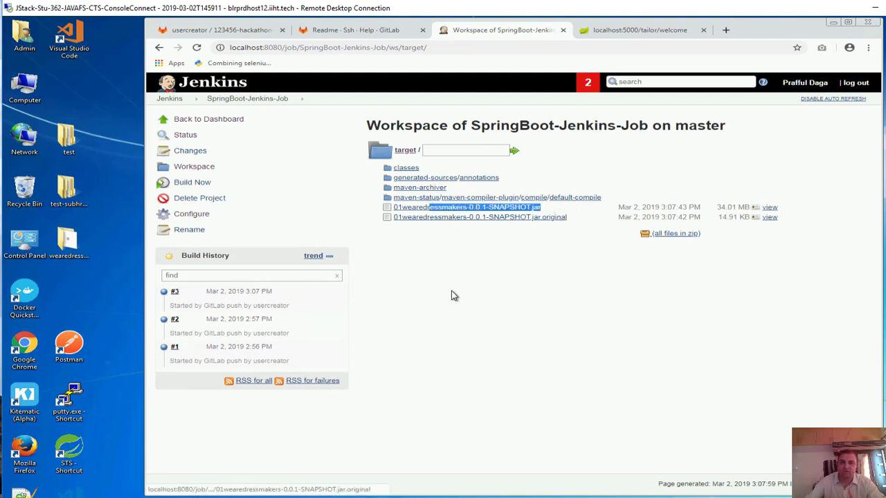
mouse_move(460, 308)
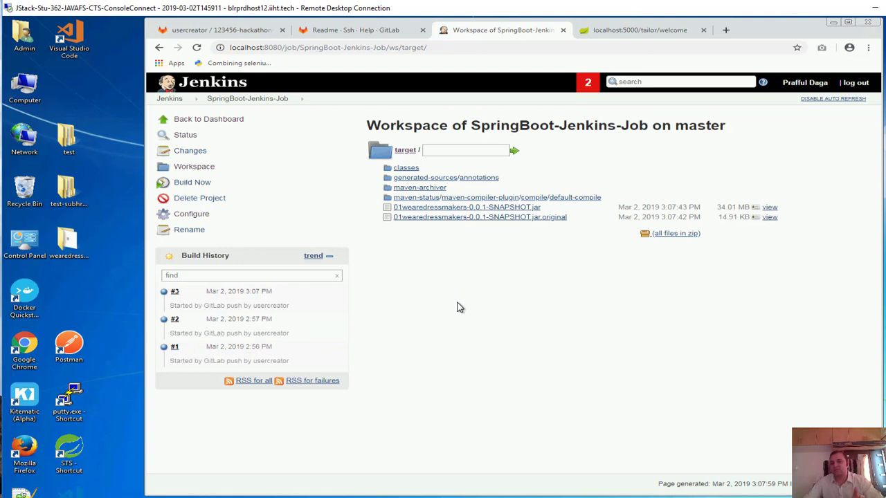
mouse_move(503, 282)
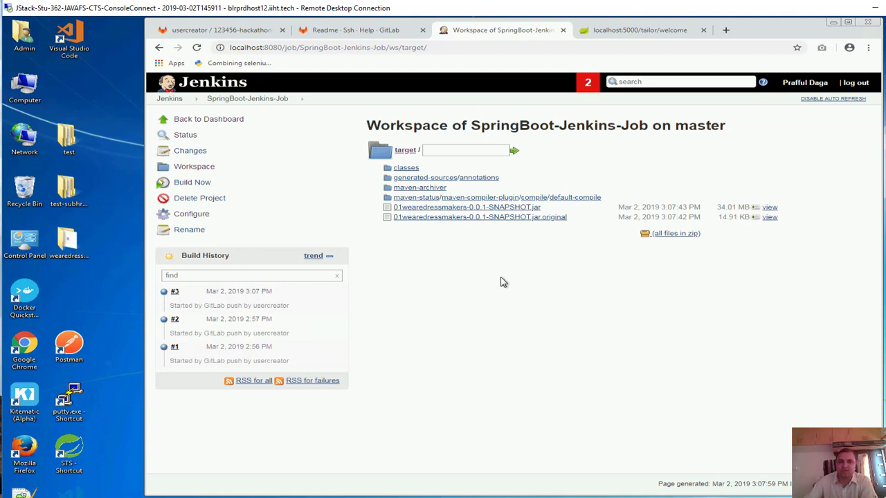
mouse_move(500, 285)
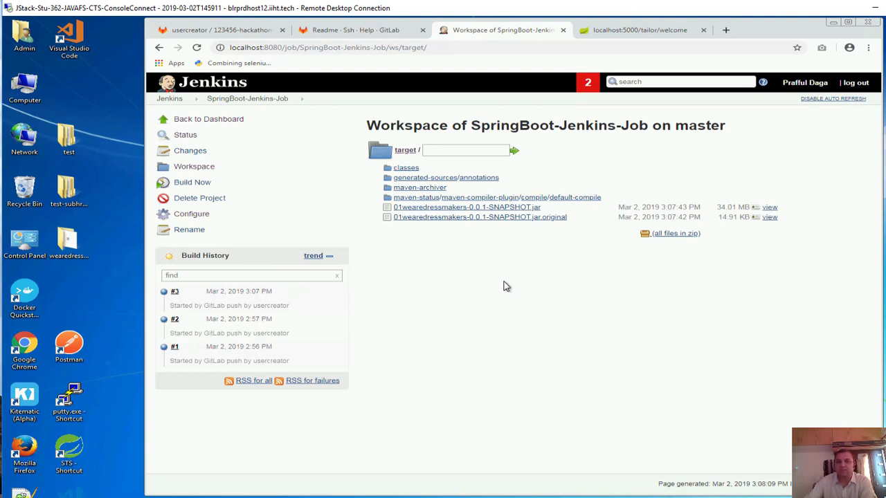
left_click(636, 30)
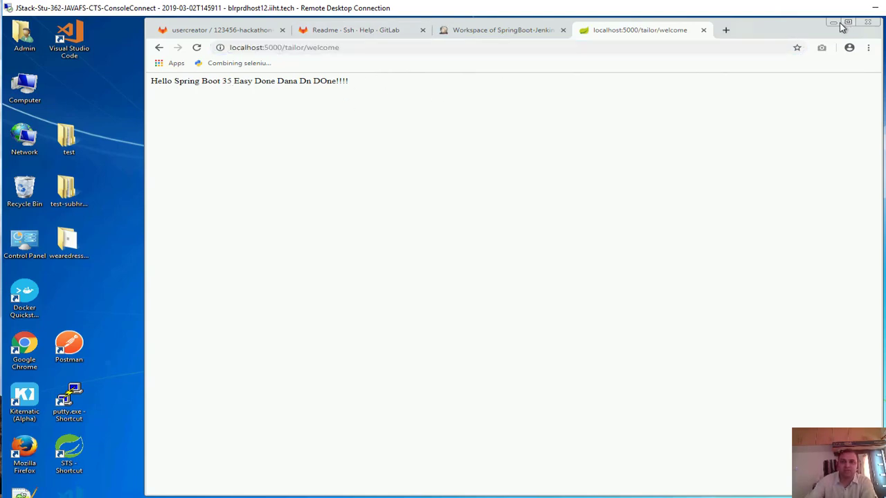
mouse_move(833, 22)
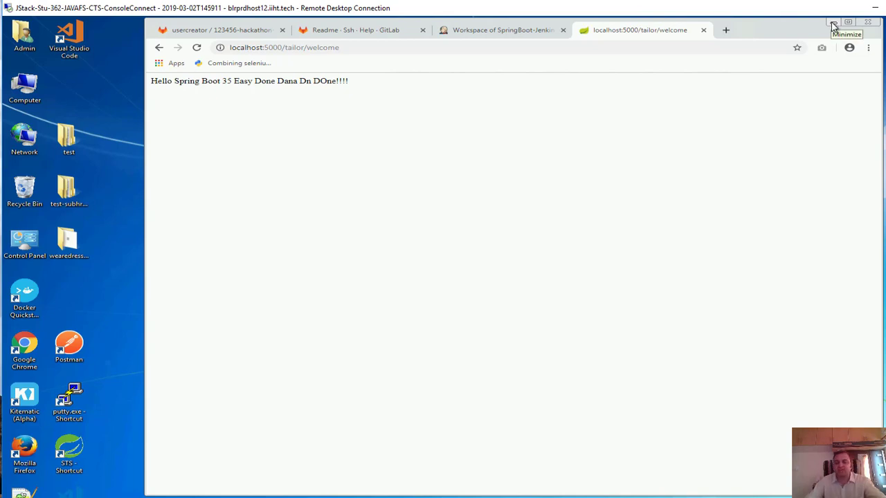